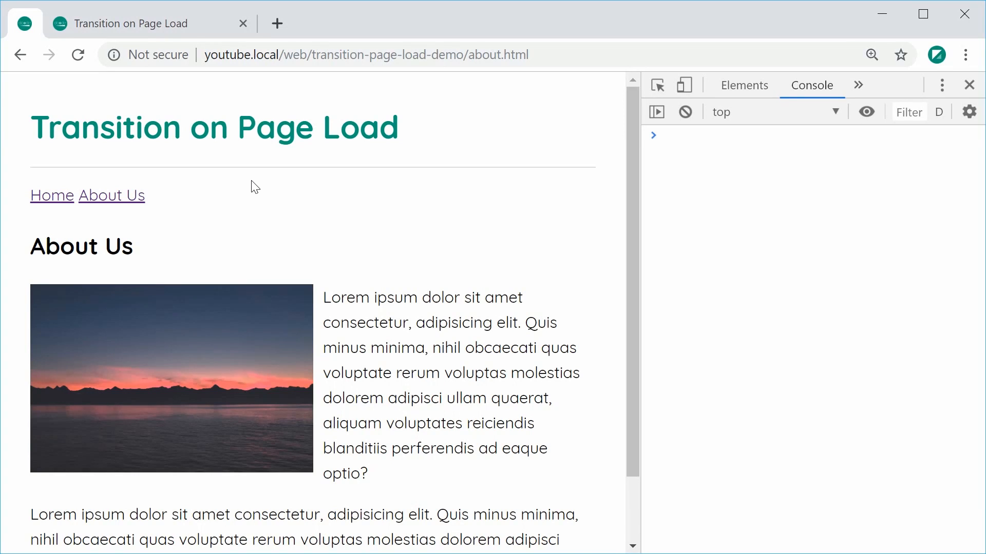
pyautogui.moveTo(392, 263)
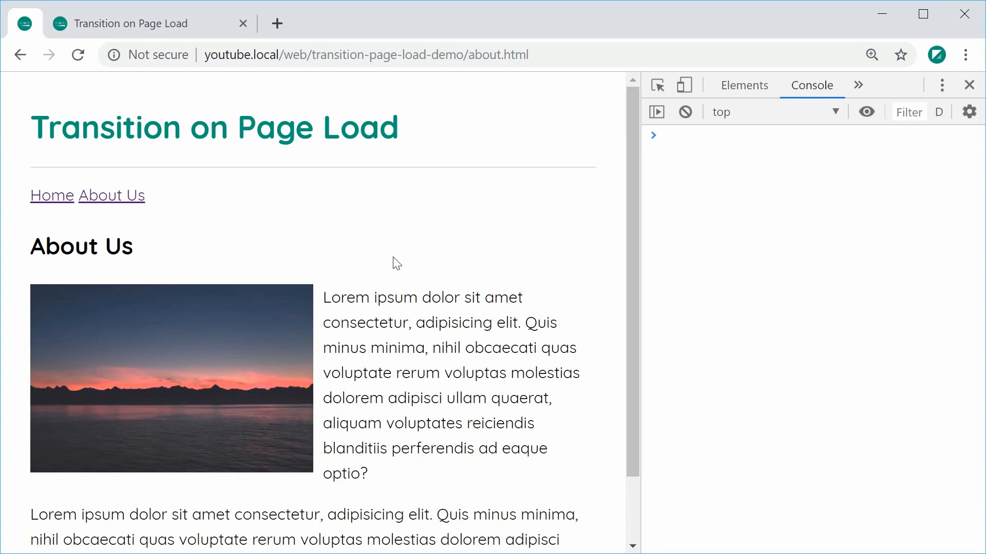
# Visit the demo's Home and About Us pages, then the transition-page-load site's About Us page
pyautogui.click(52, 196)
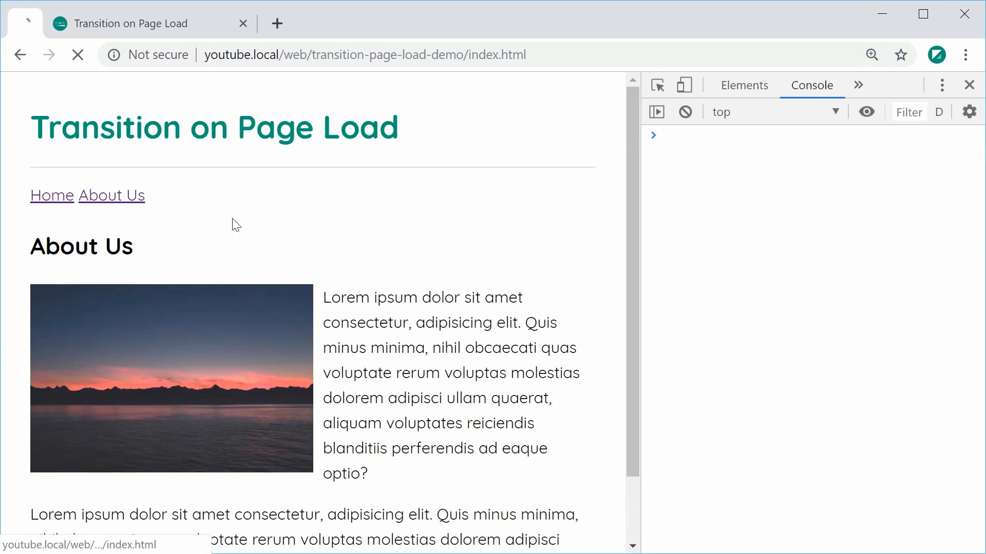
pyautogui.click(51, 195)
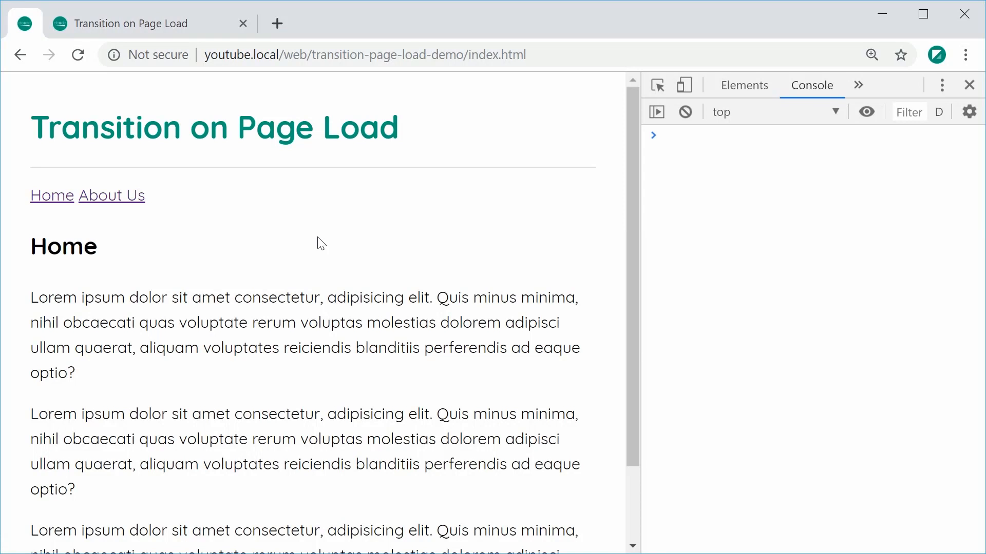
pyautogui.moveTo(124, 220)
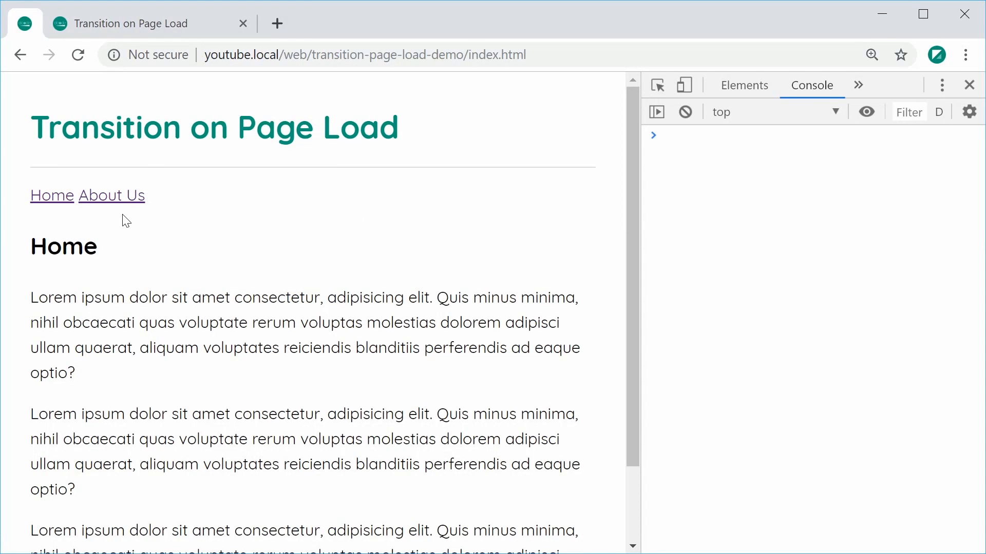
pyautogui.click(111, 196)
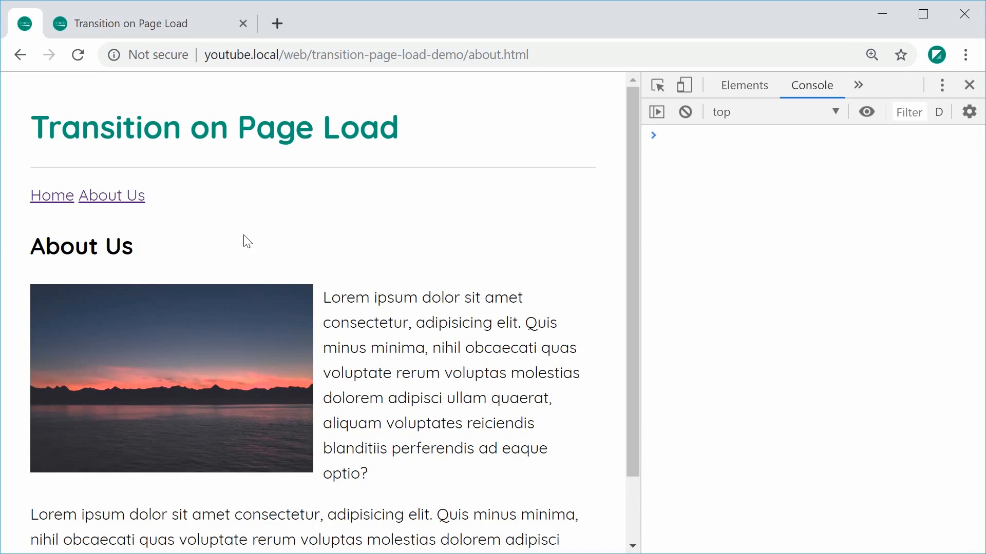
pyautogui.click(51, 196)
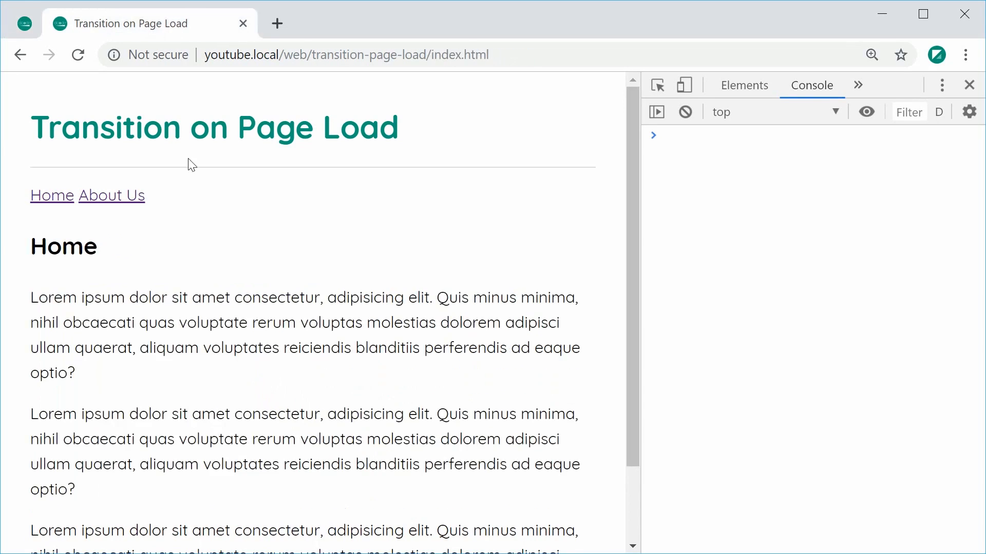
pyautogui.moveTo(184, 201)
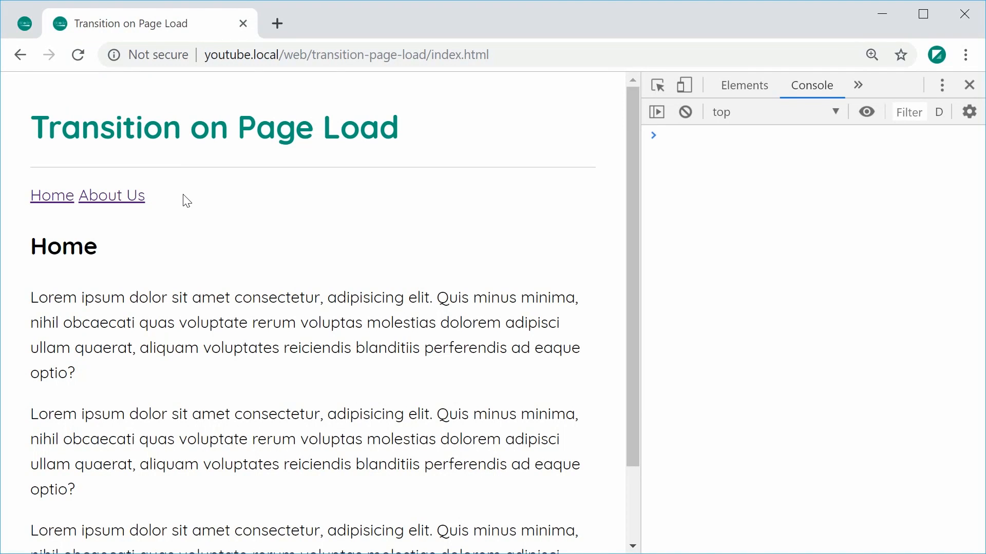
pyautogui.moveTo(109, 208)
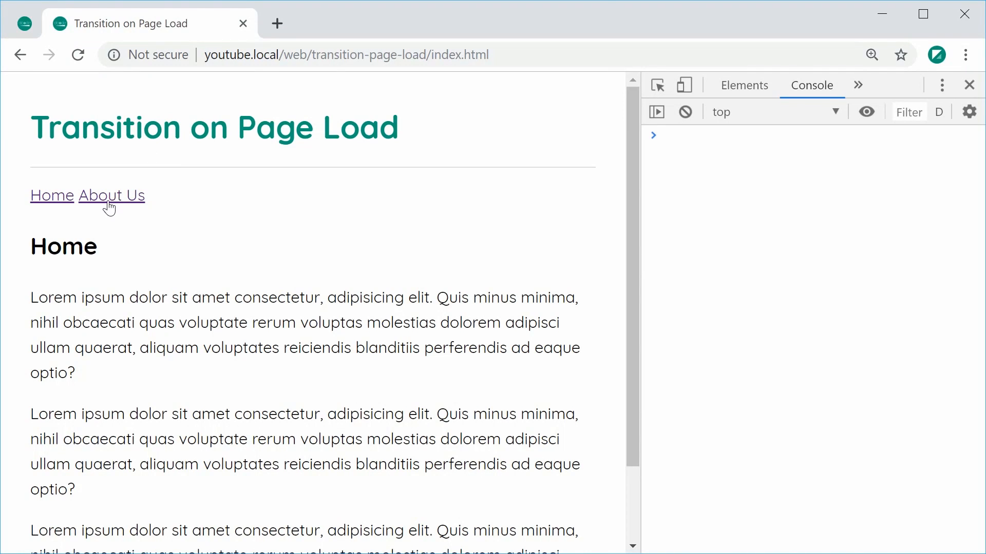
pyautogui.click(112, 196)
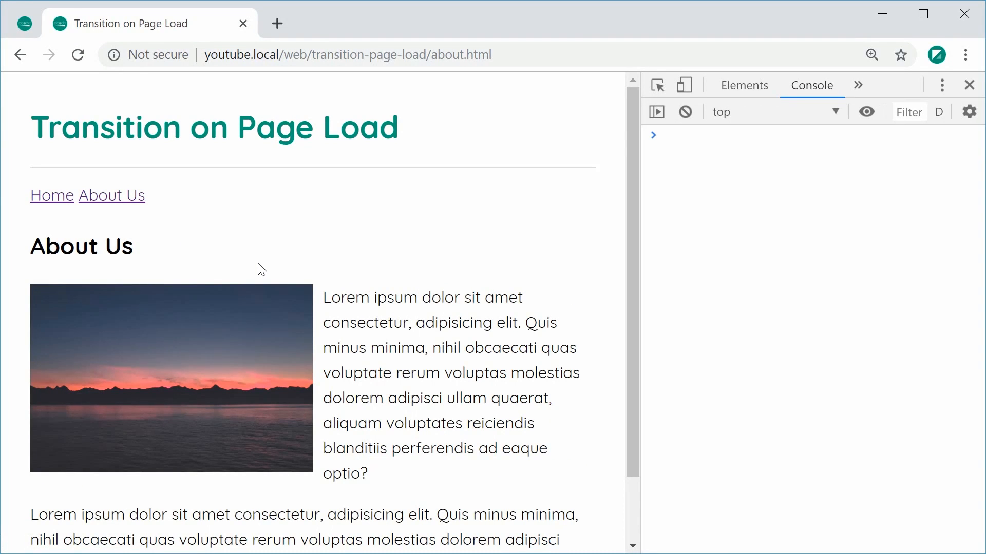
pyautogui.moveTo(243, 325)
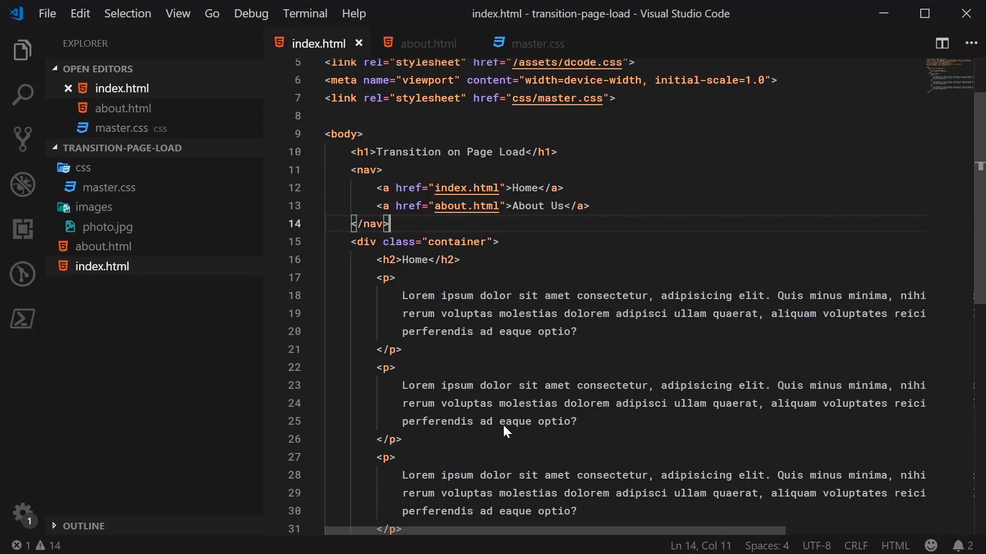
pyautogui.scroll(3)
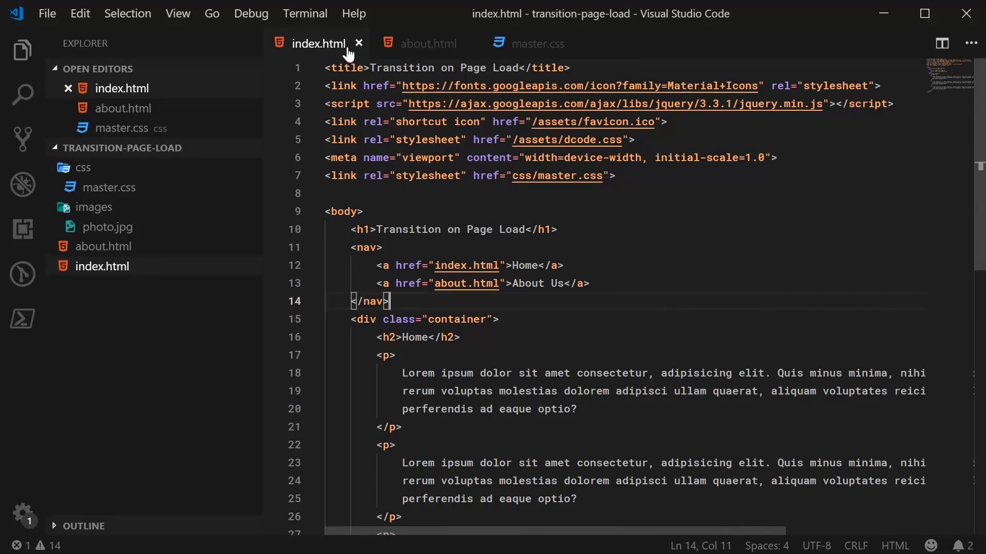
pyautogui.moveTo(319, 43)
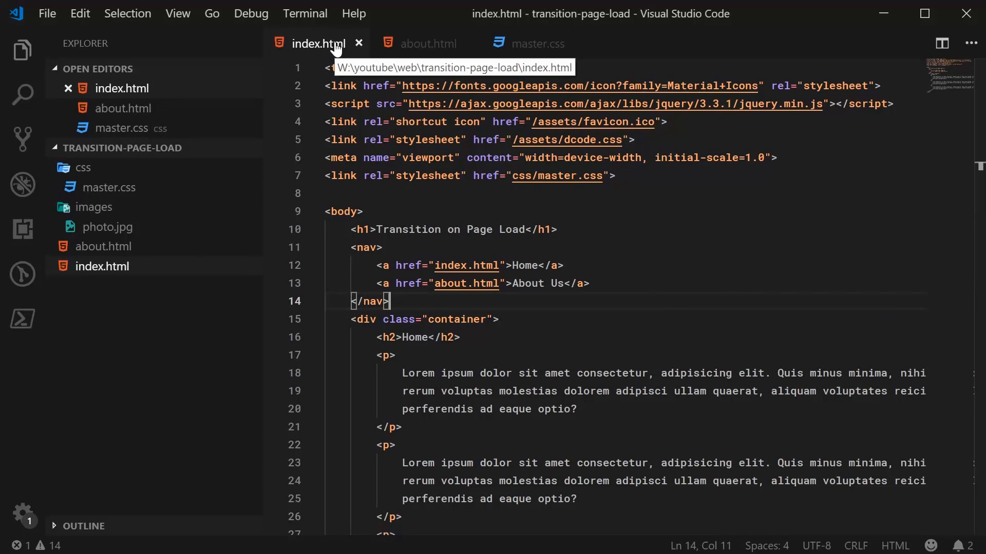
pyautogui.click(653, 176)
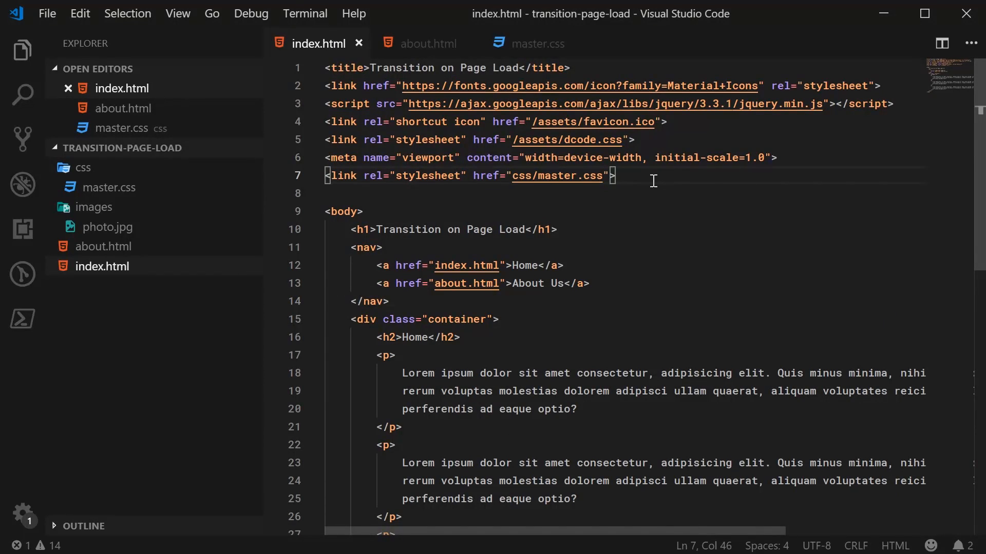
pyautogui.moveTo(556, 176)
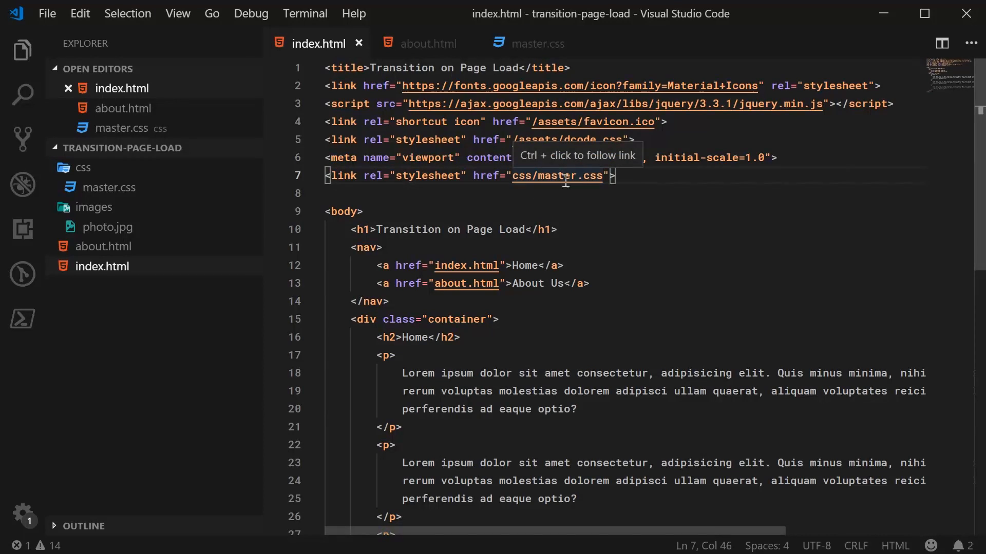
pyautogui.moveTo(657, 173)
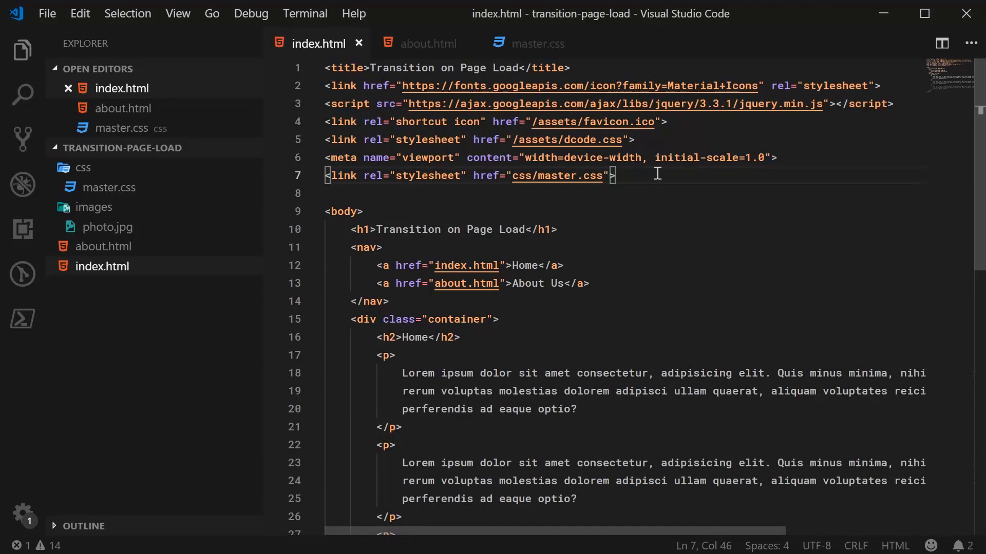
pyautogui.moveTo(643, 179)
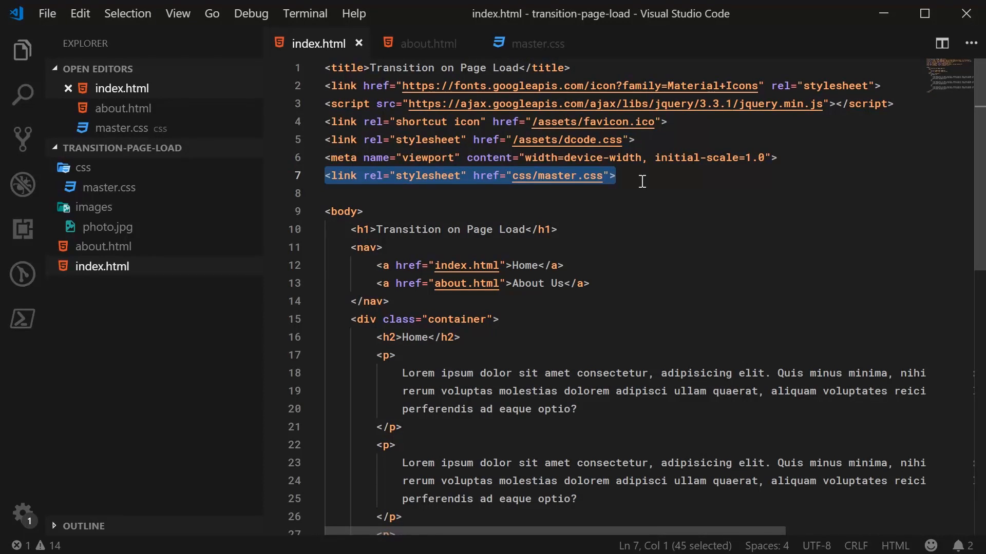
pyautogui.scroll(-3)
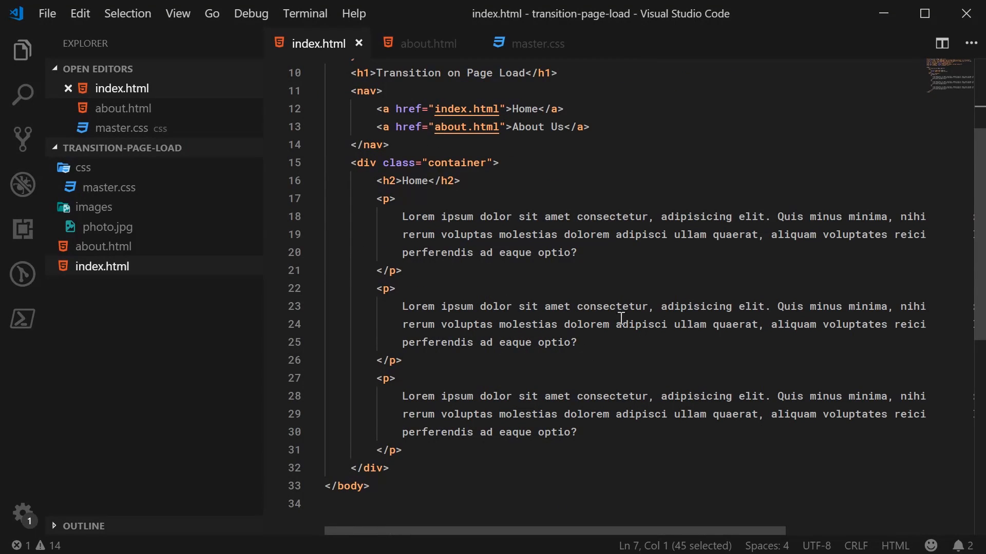
pyautogui.scroll(3)
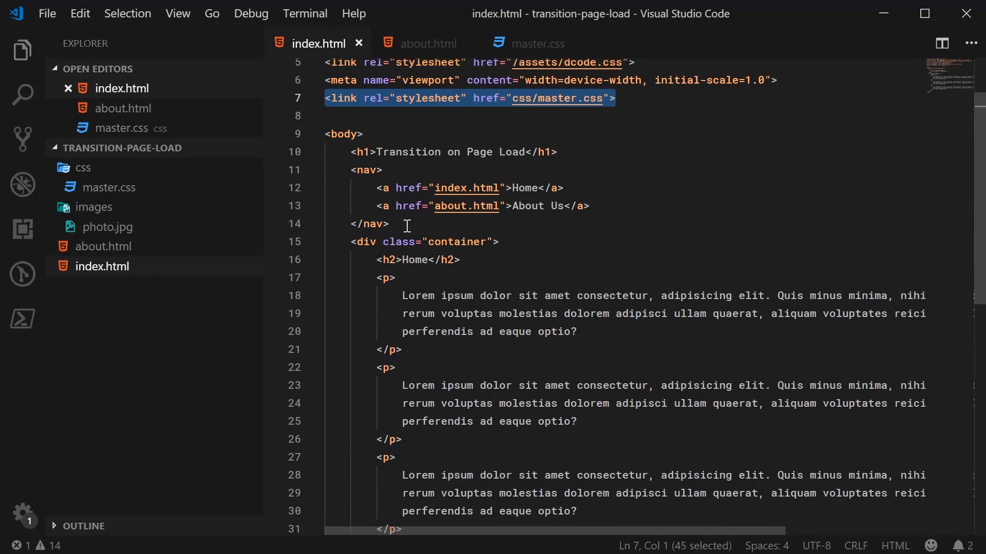
pyautogui.moveTo(422, 69)
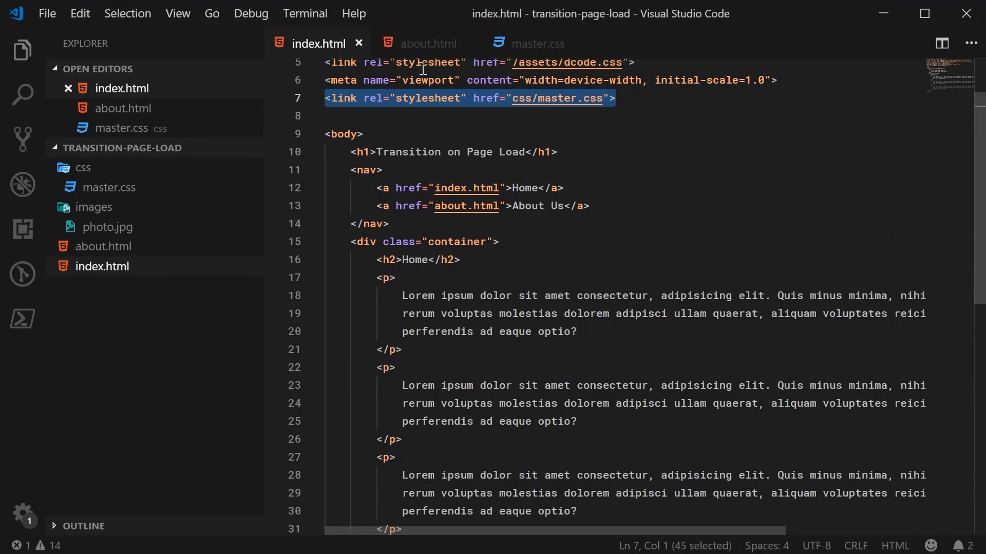
# Check the css/master.css link on line 7 of about.html, then open the empty master.css
pyautogui.click(427, 43)
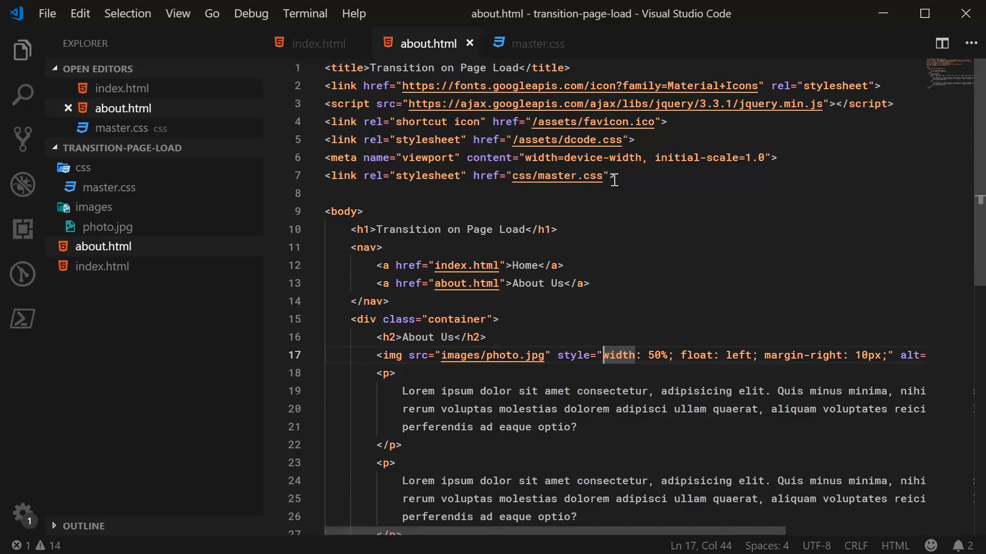
pyautogui.click(611, 176)
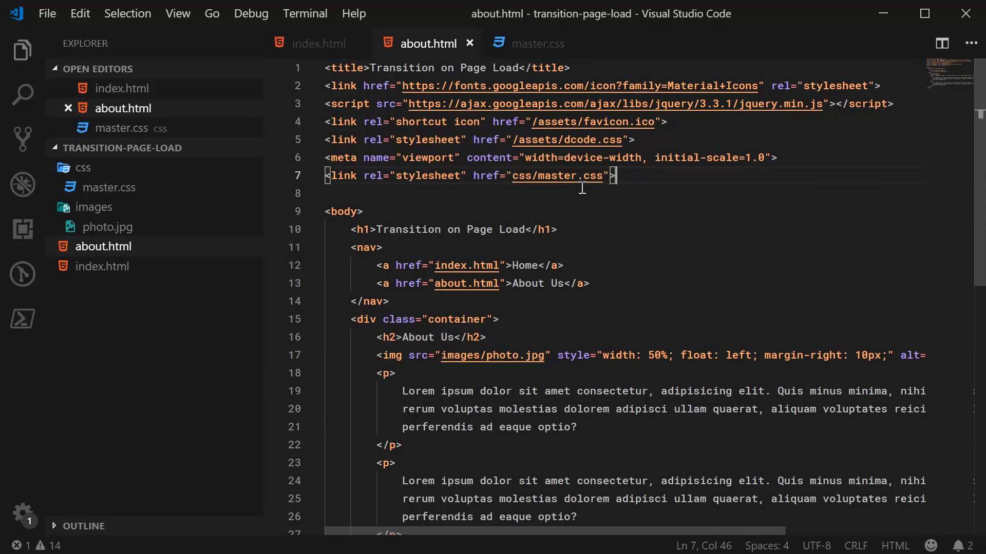
pyautogui.scroll(-3)
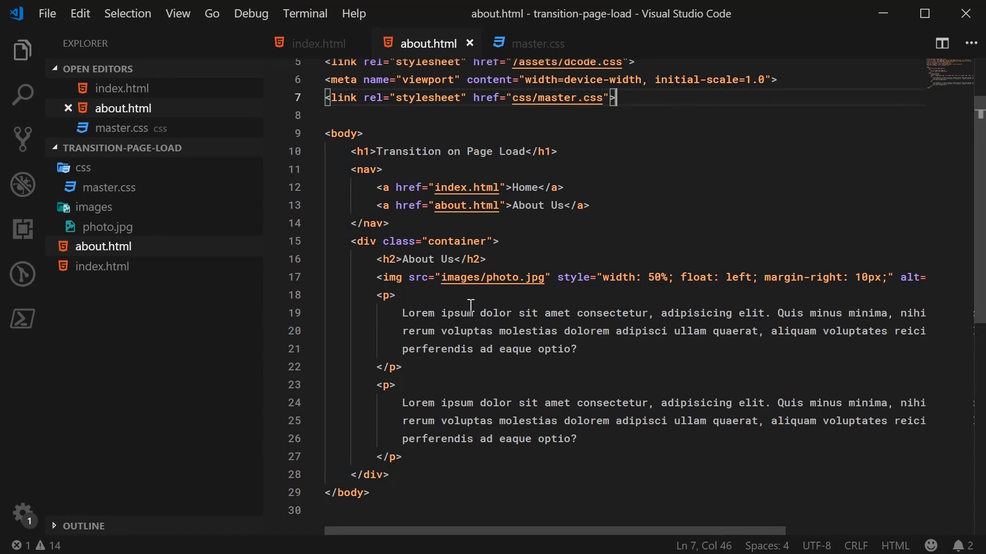
pyautogui.click(537, 43)
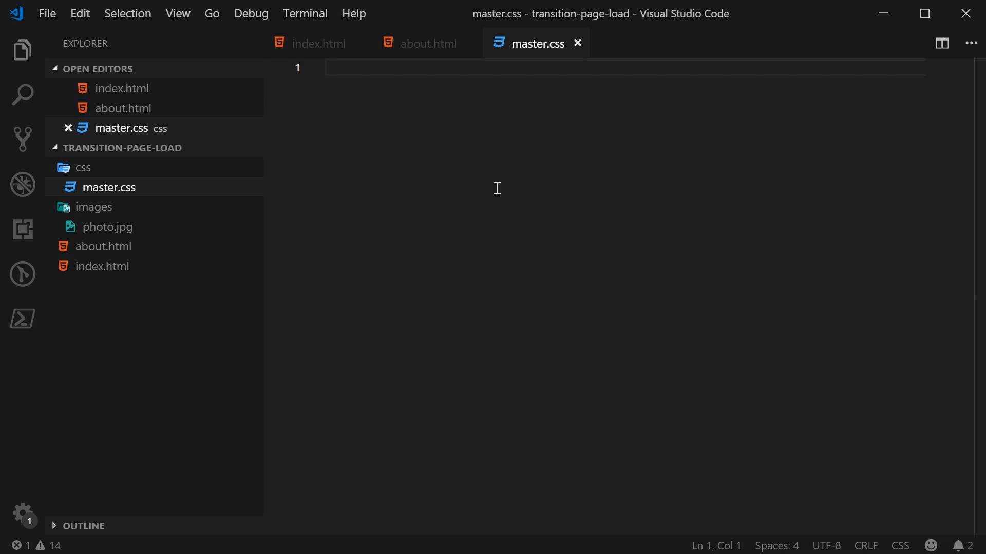
pyautogui.write('@keyf')
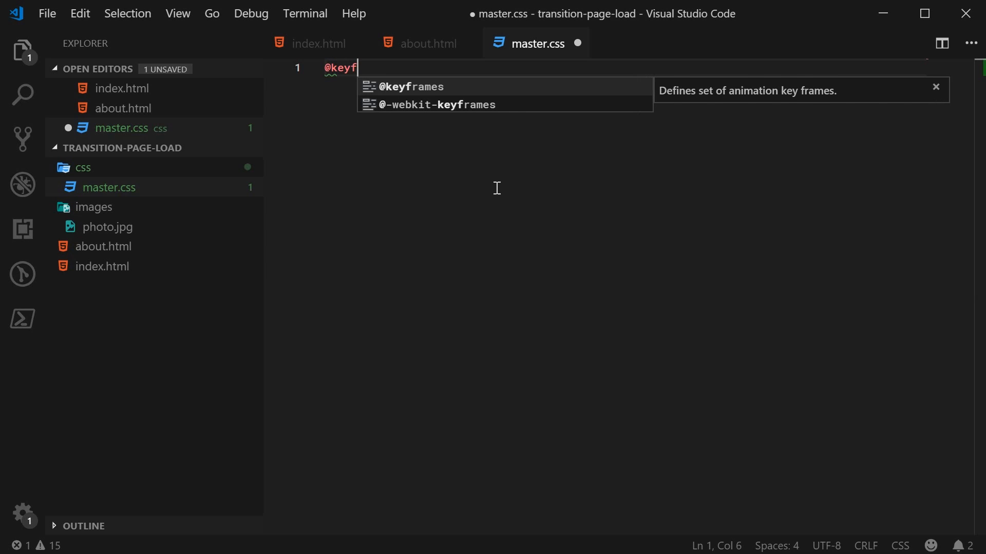
pyautogui.write('rames')
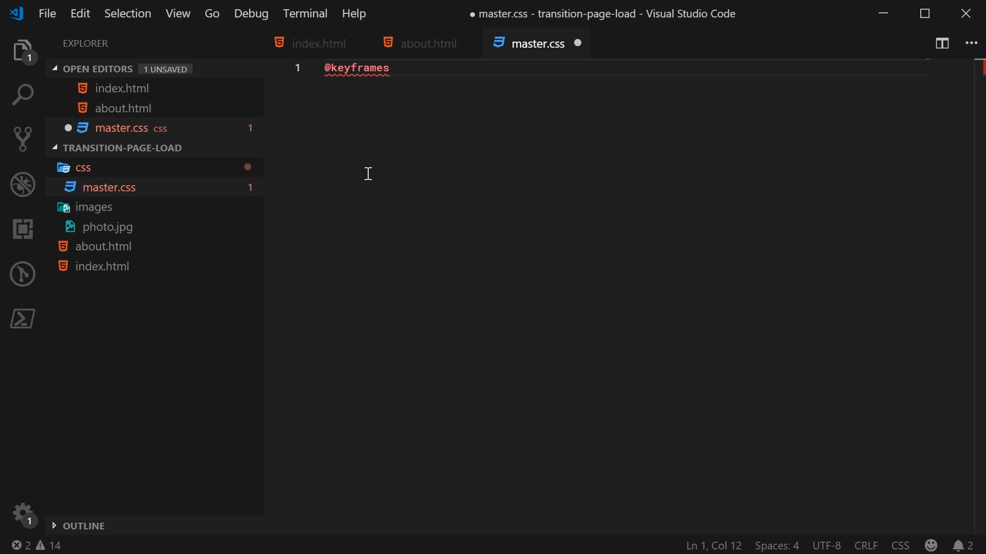
pyautogui.write('tr')
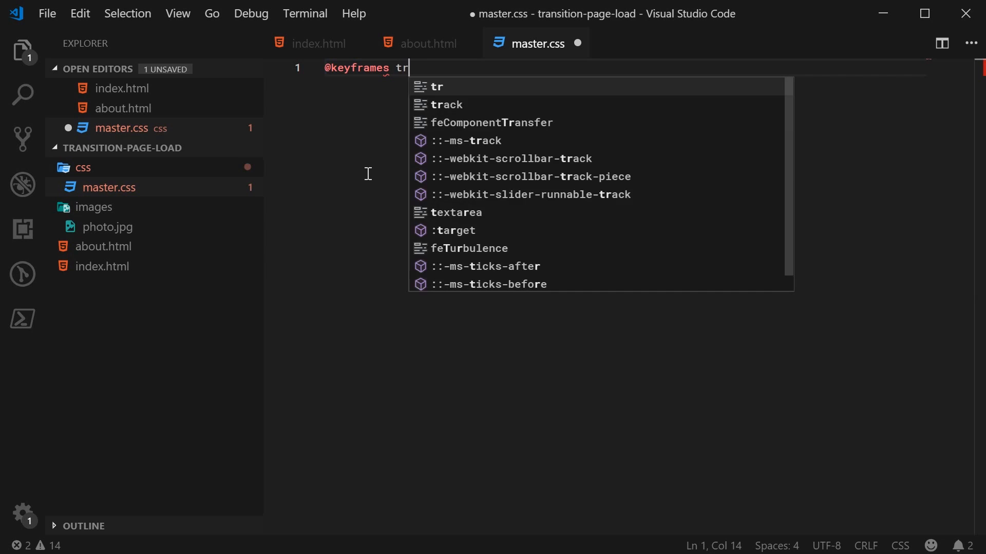
pyautogui.write('ansitionIn')
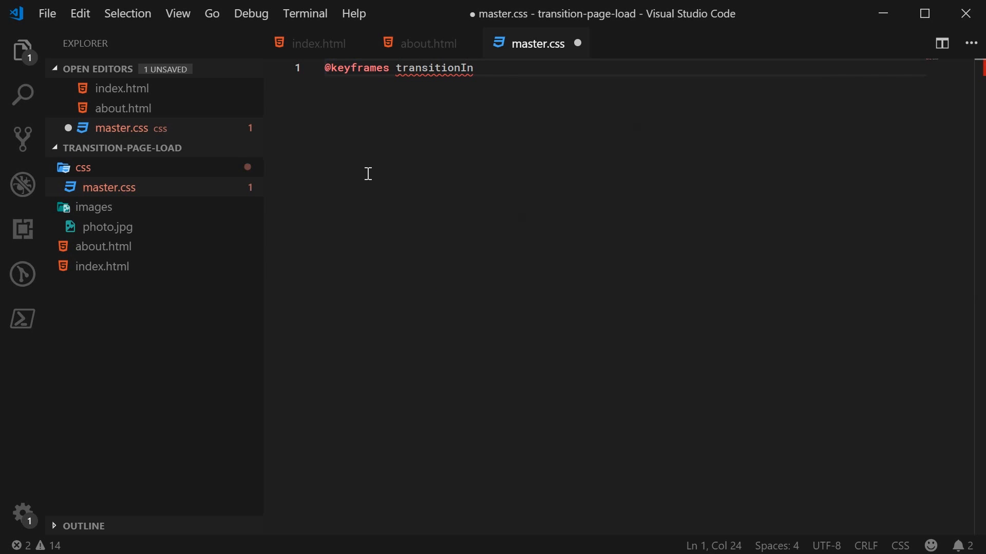
pyautogui.write('{')
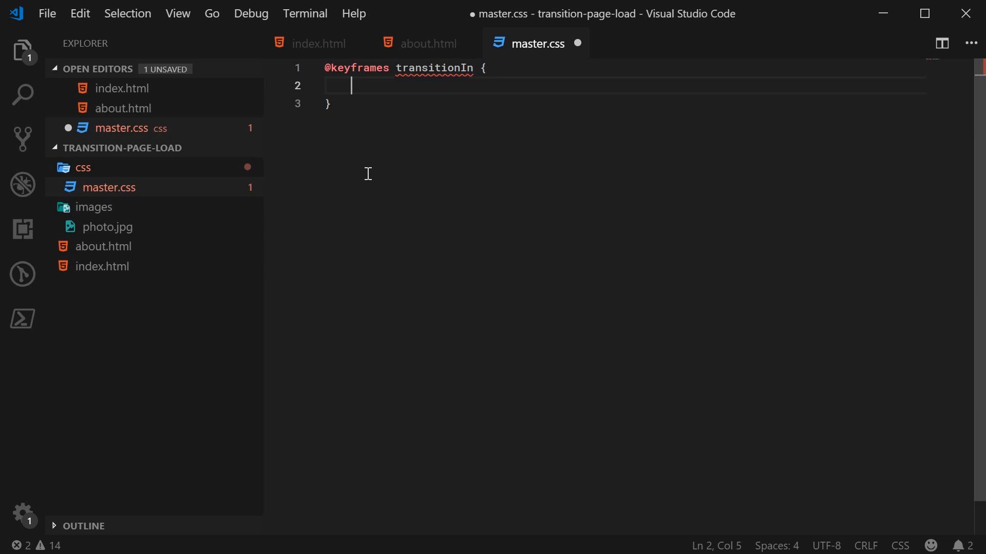
pyautogui.write('from {')
pyautogui.write('to {')
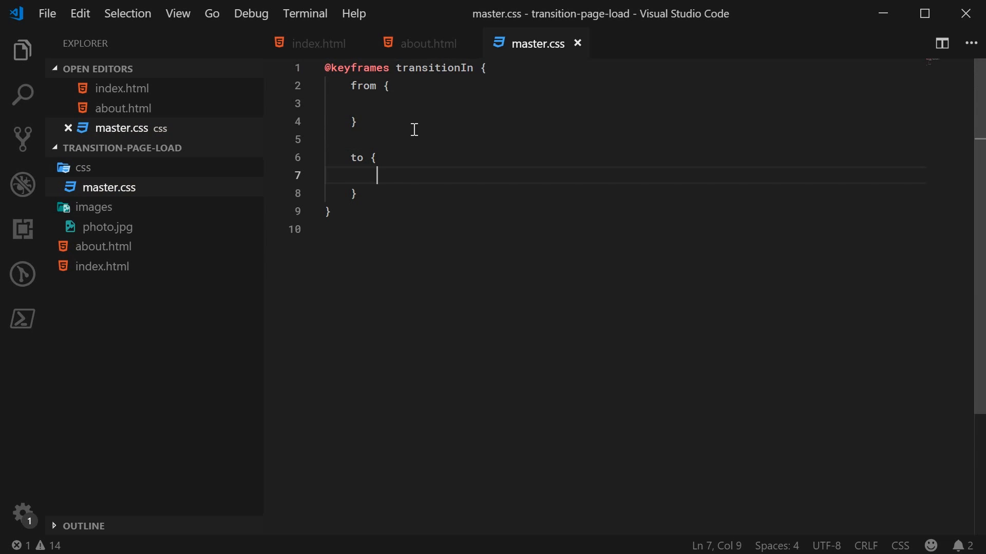
pyautogui.moveTo(384, 107)
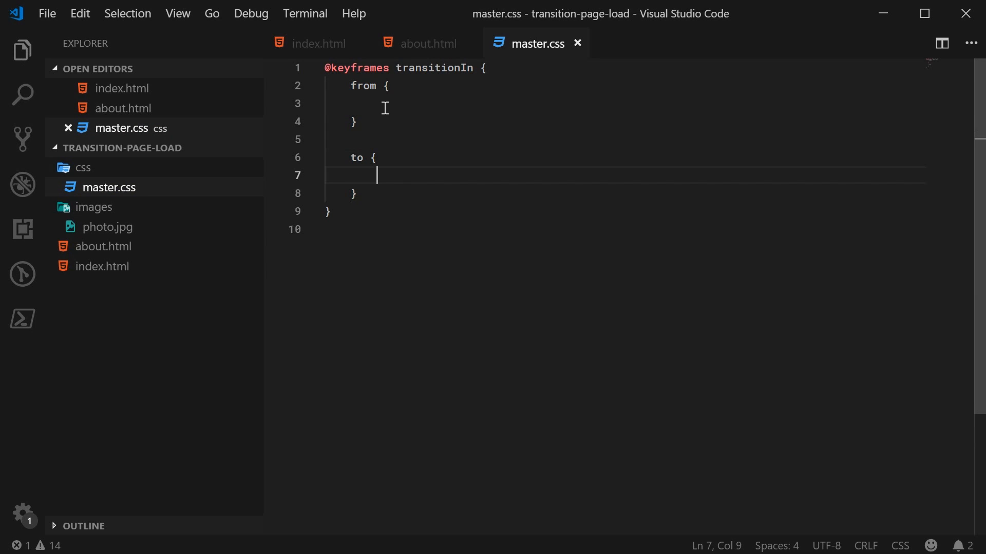
pyautogui.moveTo(387, 169)
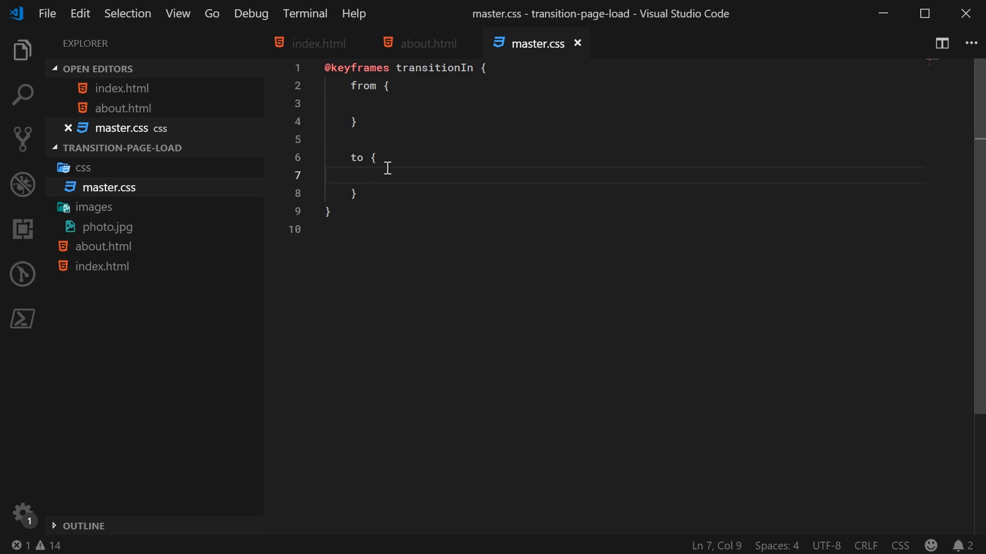
pyautogui.moveTo(377, 164)
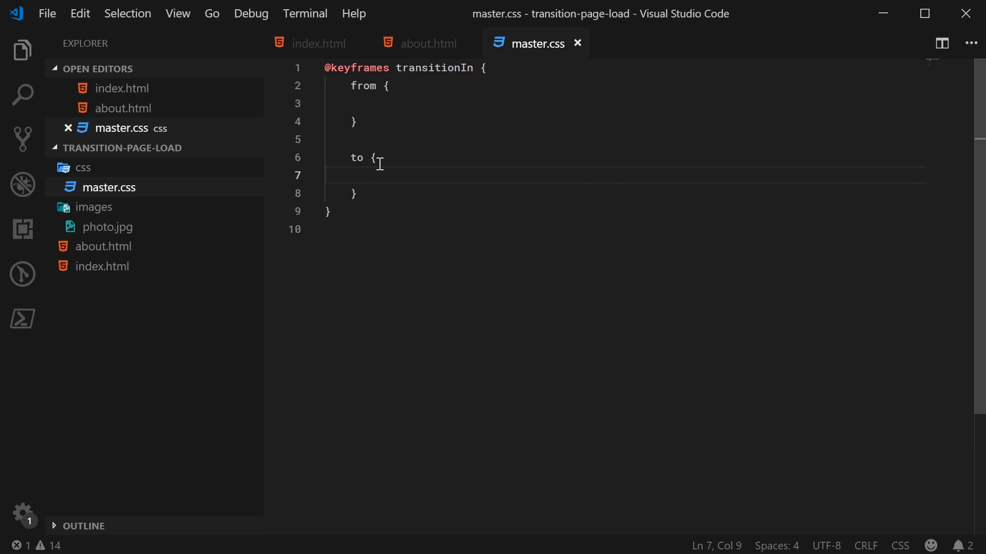
pyautogui.click(391, 103)
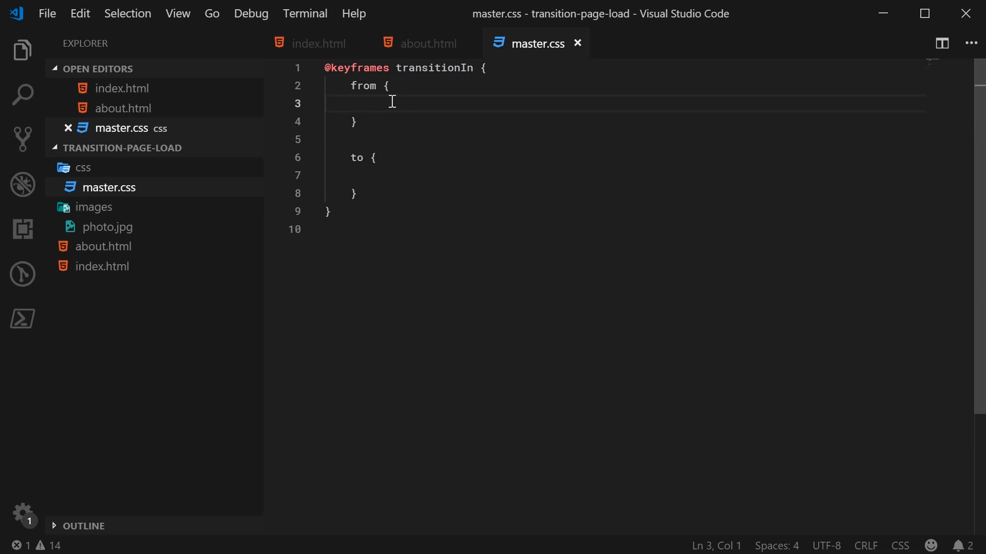
# Give the from keyframe opacity: 0 and transform: rotateX(-10deg), save, and select transitionIn
pyautogui.click(397, 176)
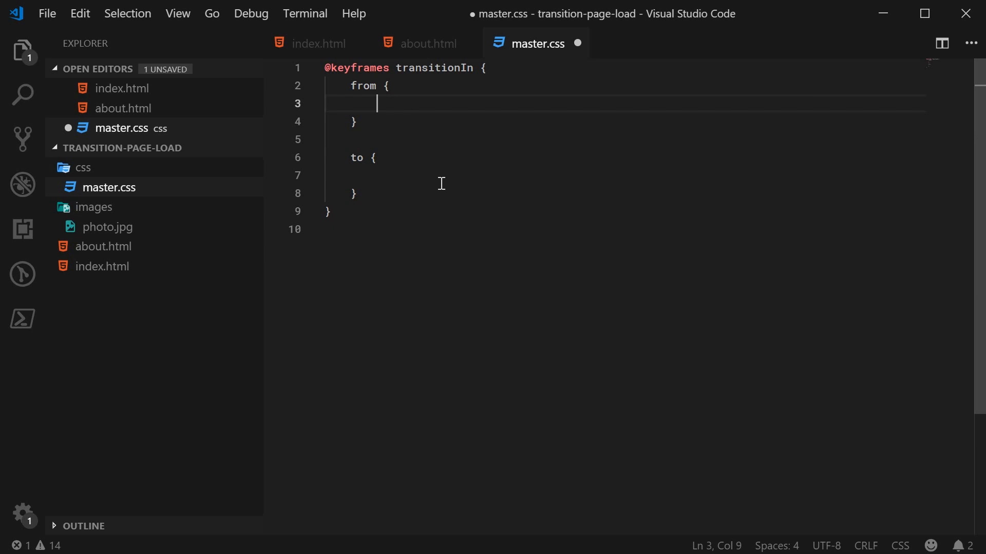
pyautogui.write('opacity: 0;')
pyautogui.write('transofo')
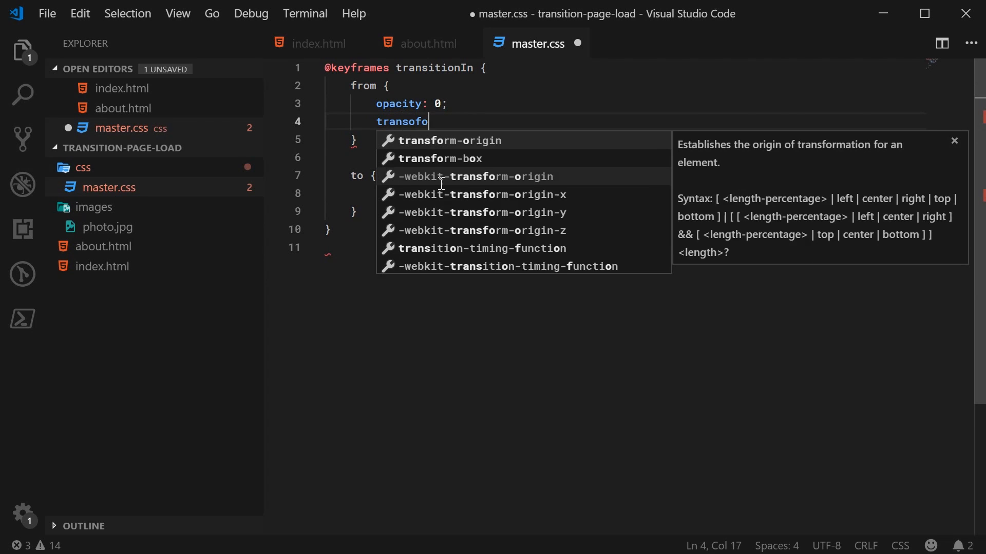
pyautogui.write('rm: rotateX(-')
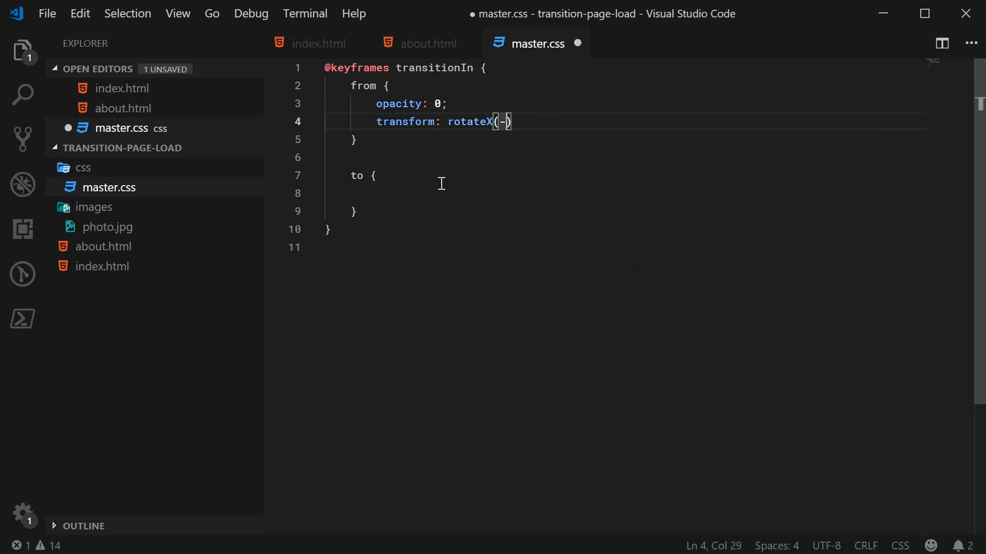
pyautogui.write('10deg);')
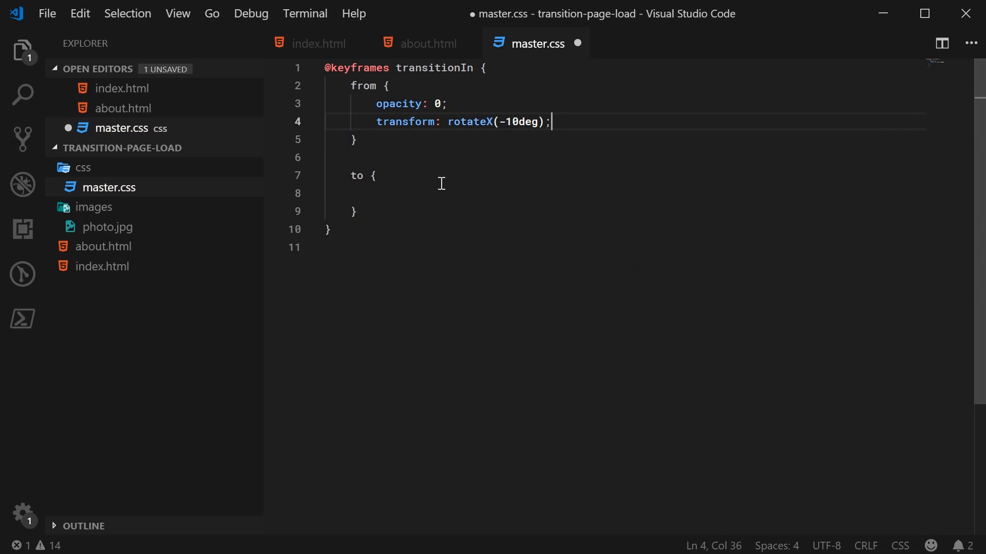
pyautogui.press('ctrl+s')
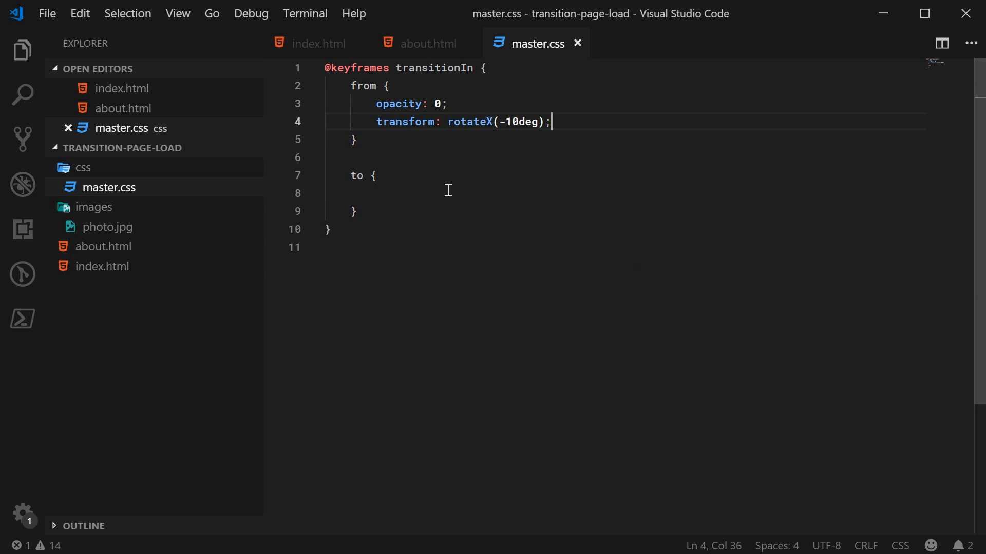
pyautogui.click(421, 68)
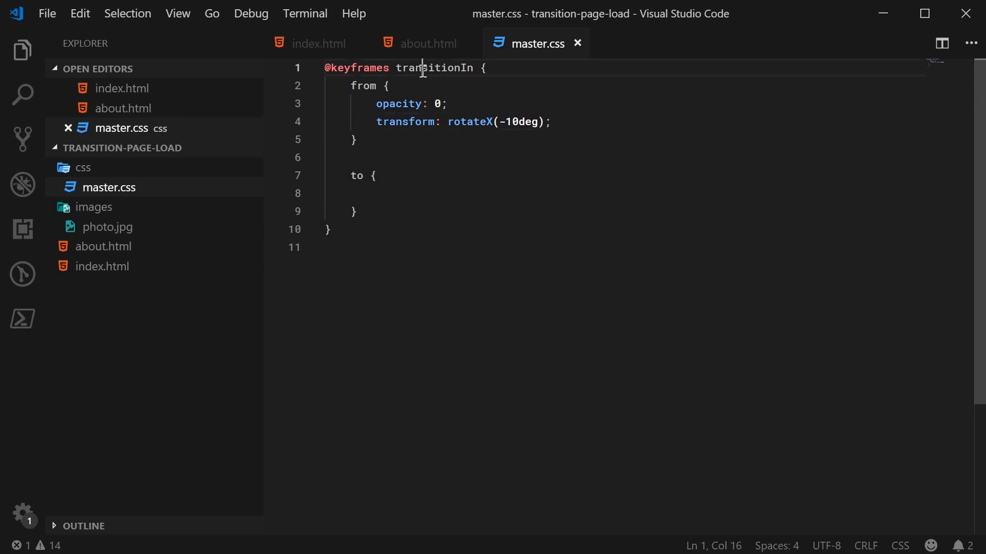
pyautogui.doubleClick(434, 68)
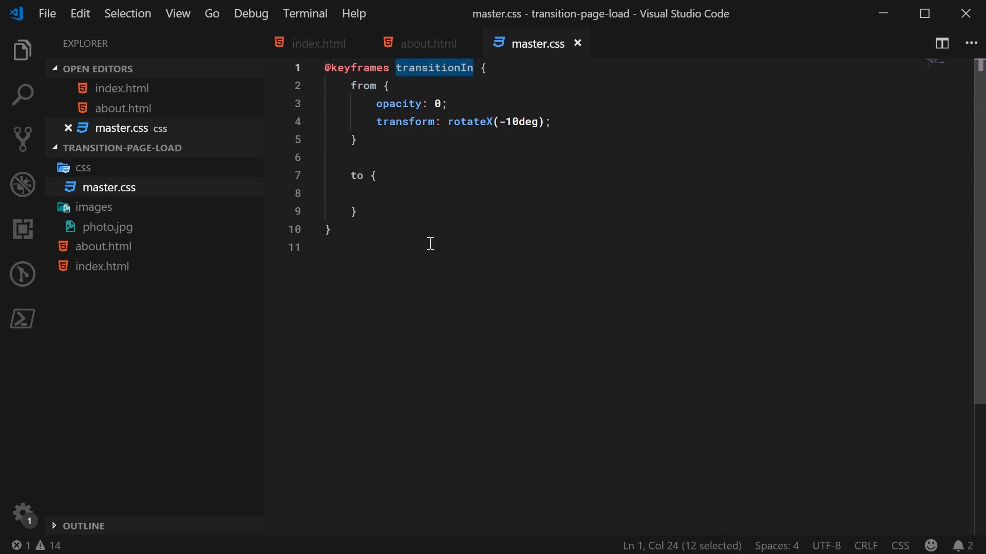
pyautogui.moveTo(432, 200)
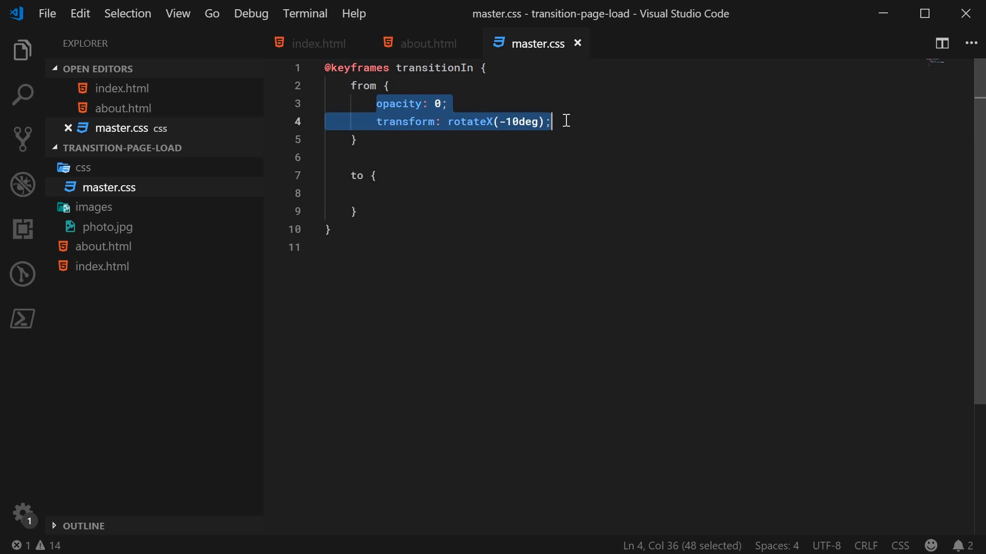
# Set the to keyframe's opacity to 1 and rotateX angle to 0, then save master.css
pyautogui.click(376, 193)
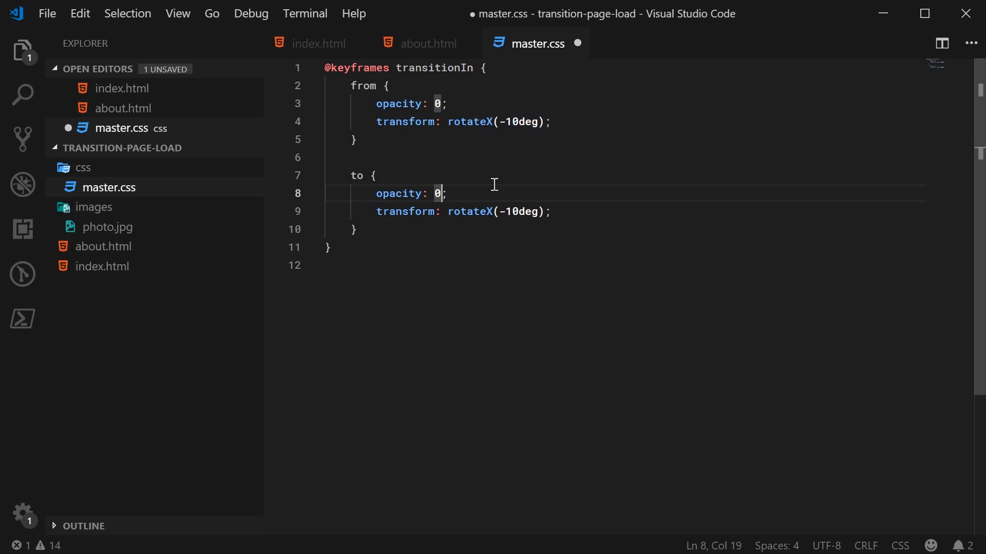
pyautogui.write('1')
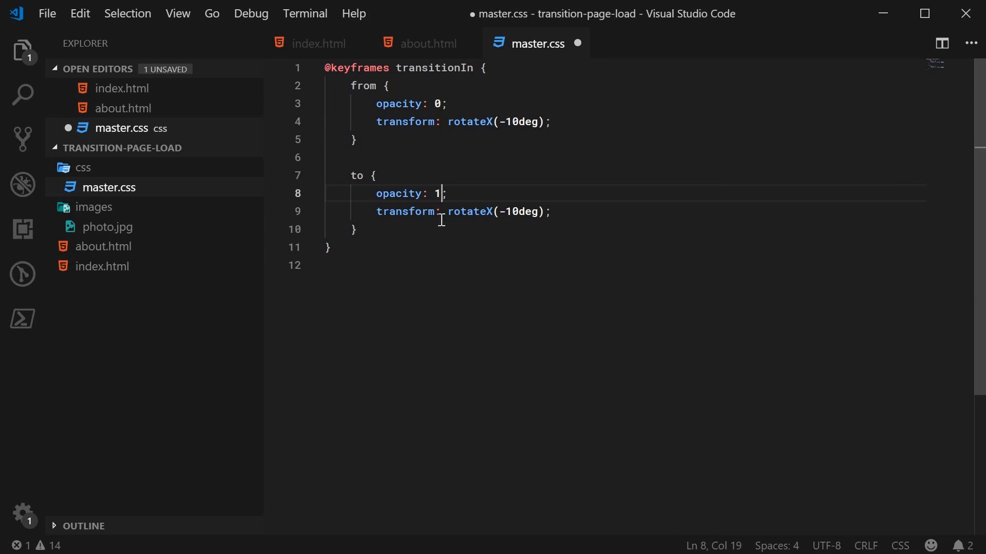
pyautogui.doubleClick(522, 211)
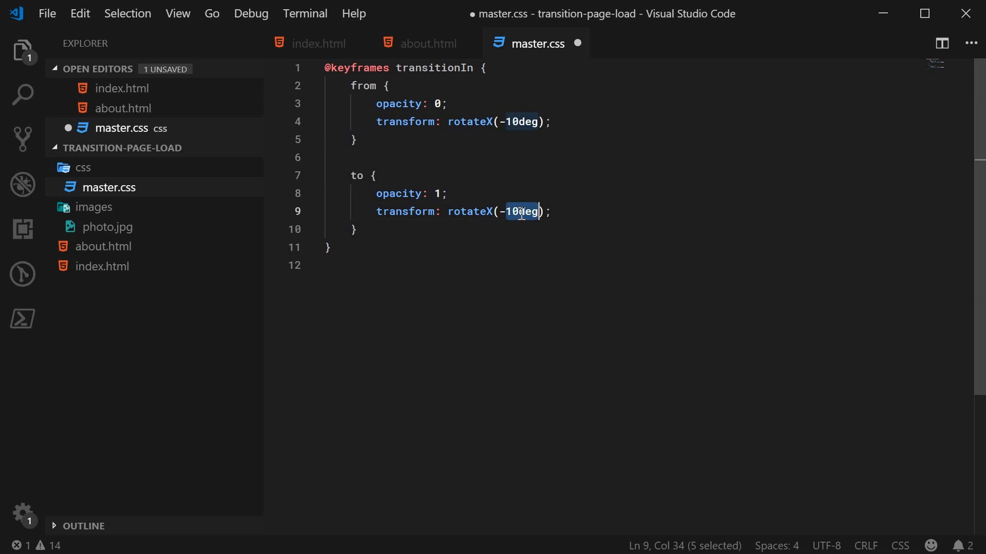
pyautogui.write('0')
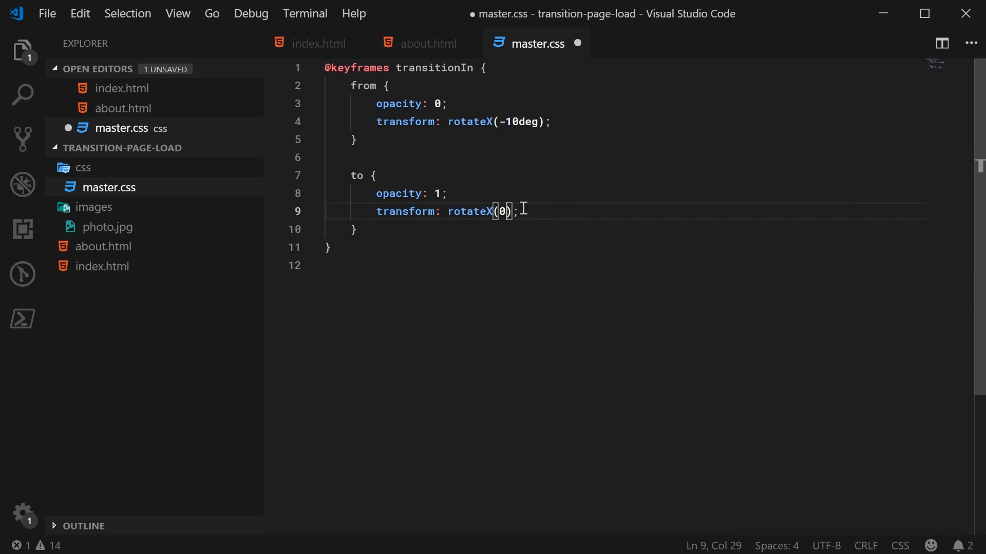
pyautogui.press('ctrl+s')
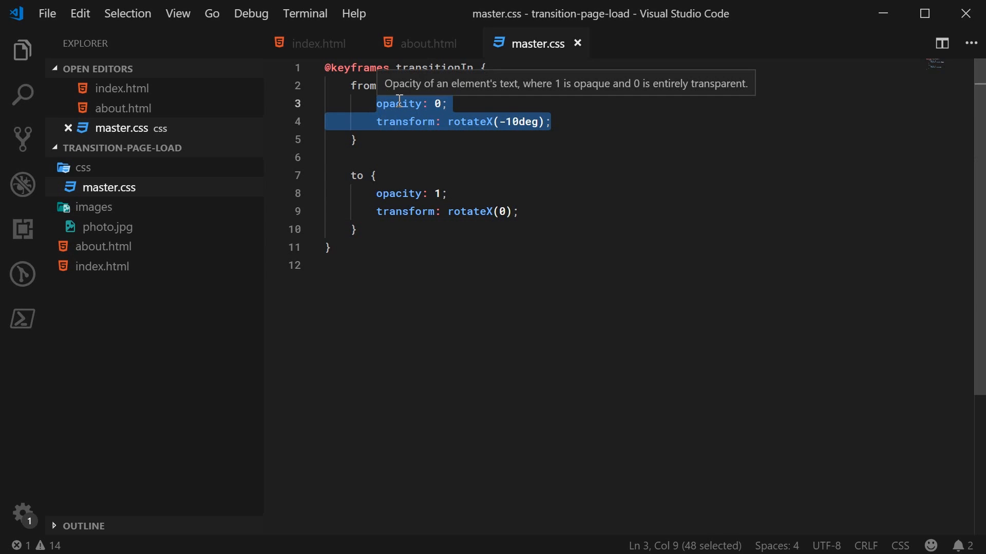
pyautogui.moveTo(320, 132)
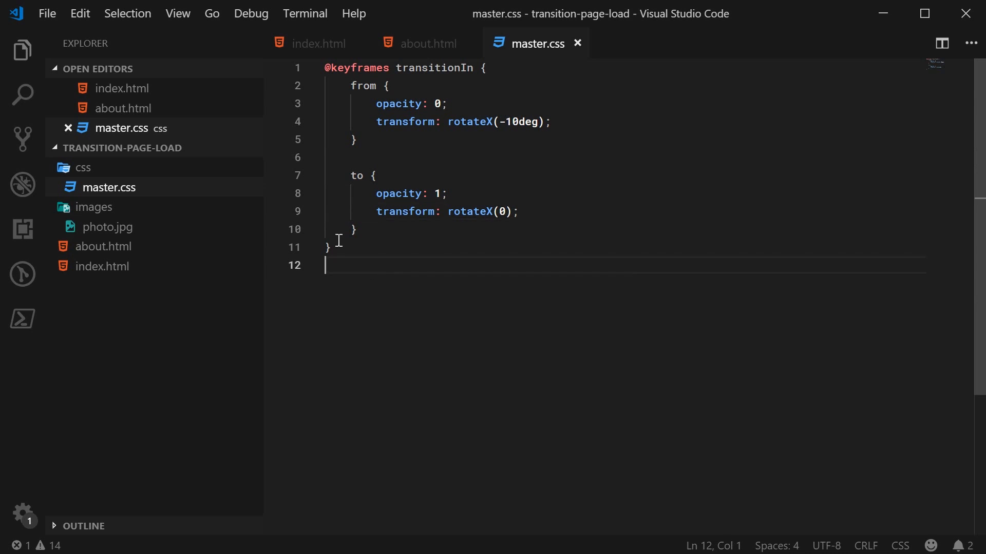
pyautogui.moveTo(363, 289)
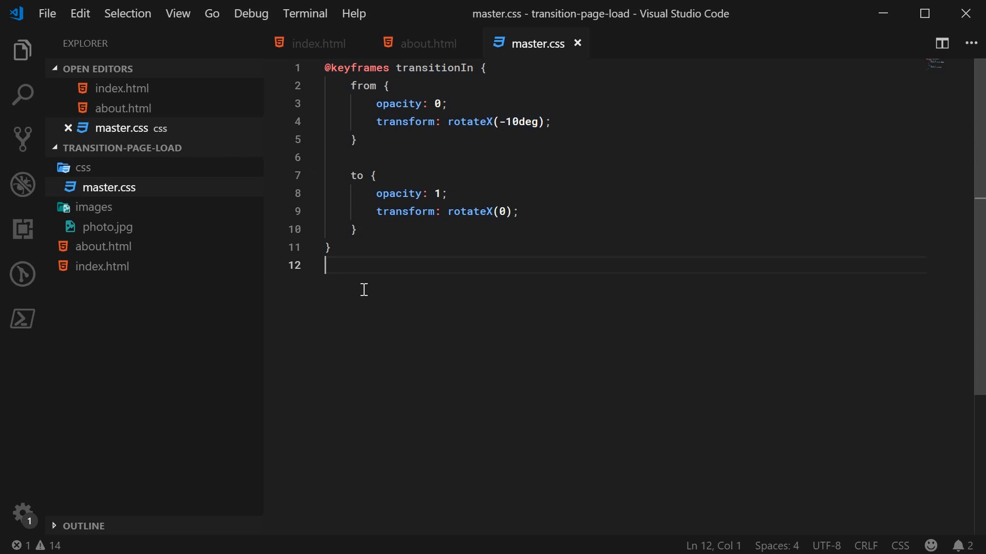
pyautogui.moveTo(414, 113)
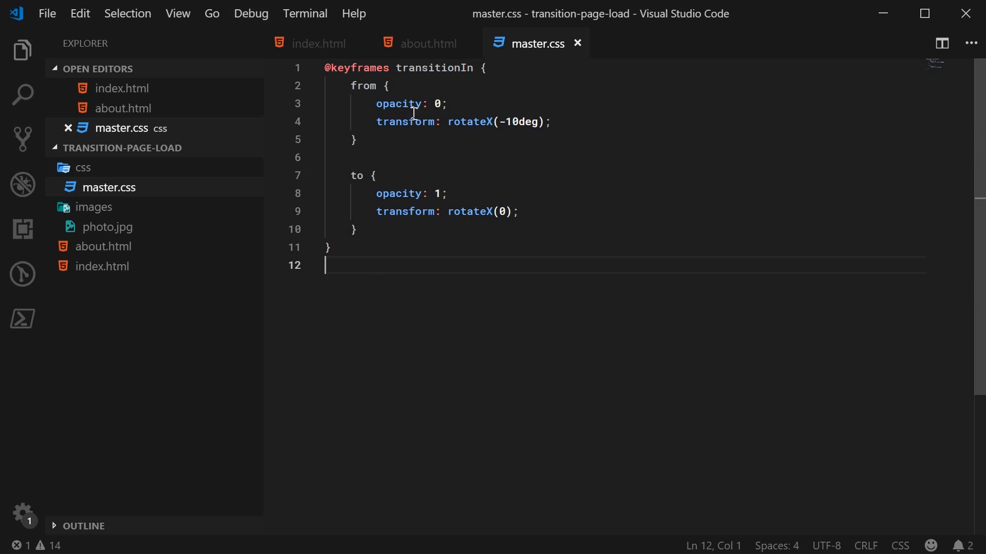
pyautogui.moveTo(483, 233)
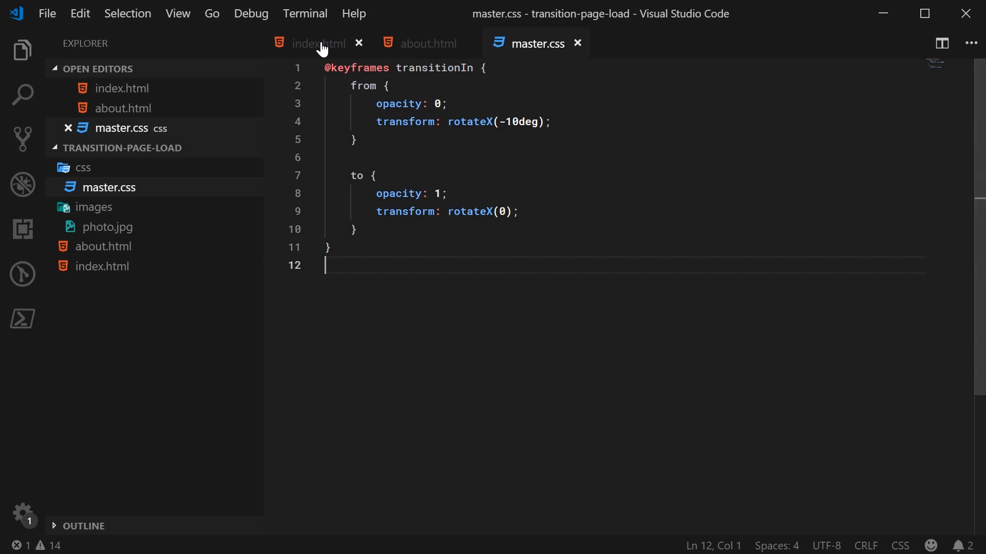
# Switch to index.html to view the body markup and its container div
pyautogui.click(317, 43)
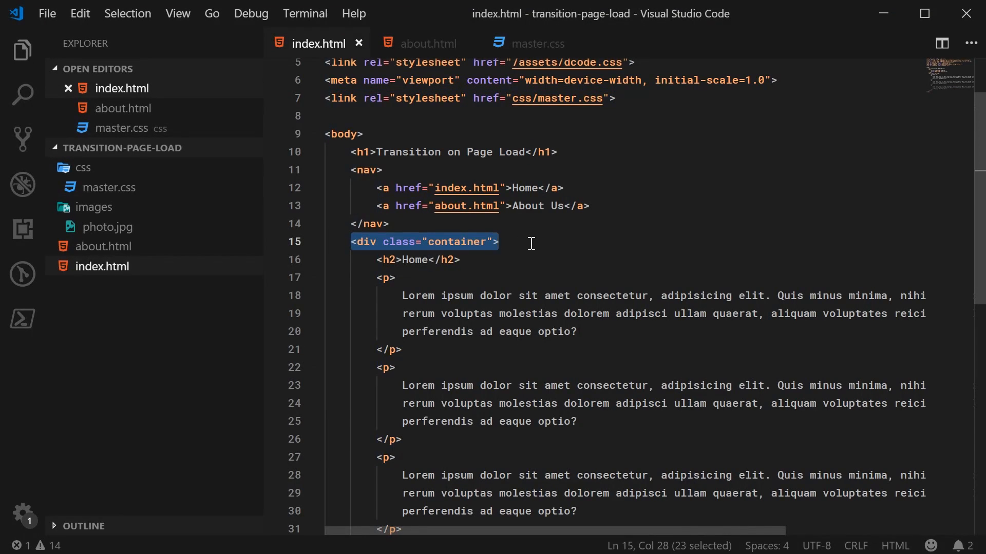
pyautogui.moveTo(619, 363)
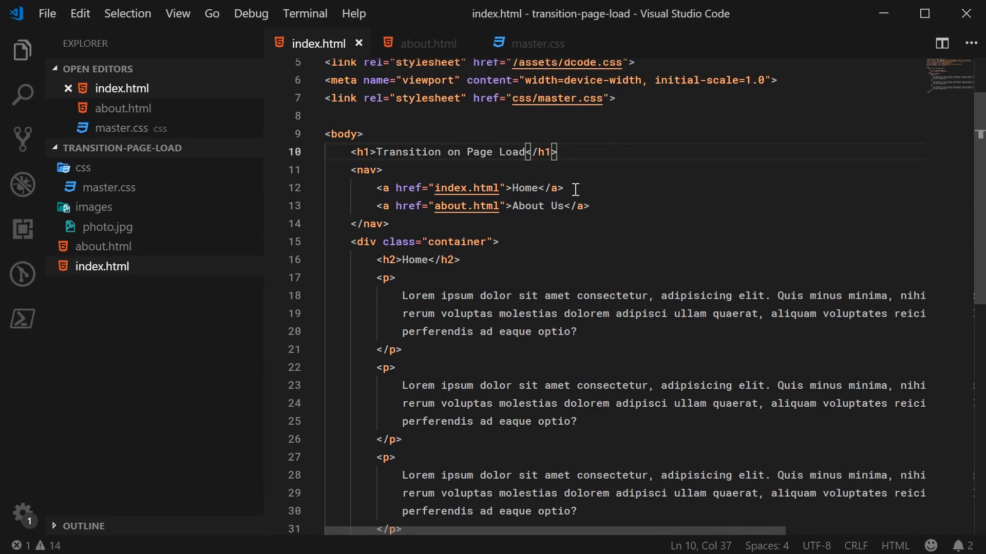
pyautogui.moveTo(405, 226)
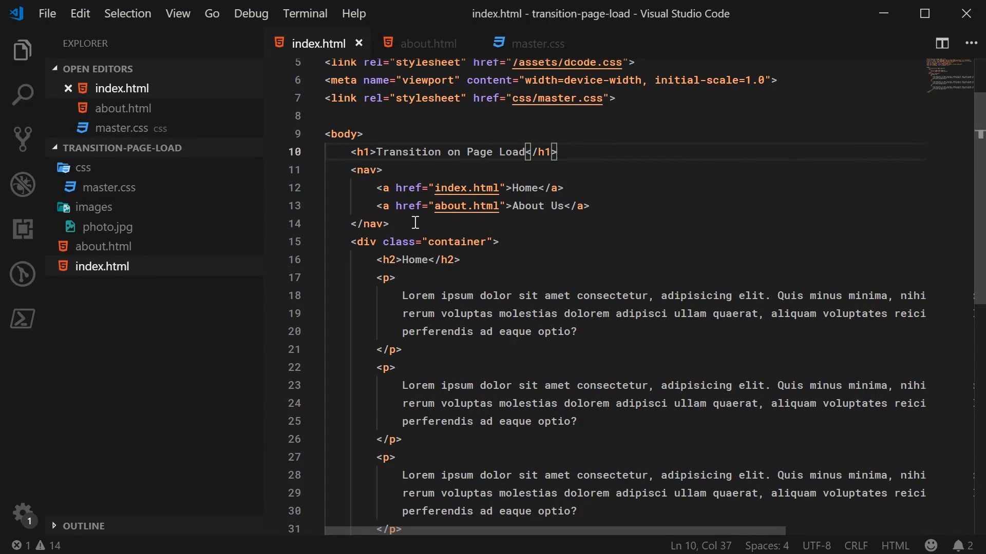
pyautogui.moveTo(734, 193)
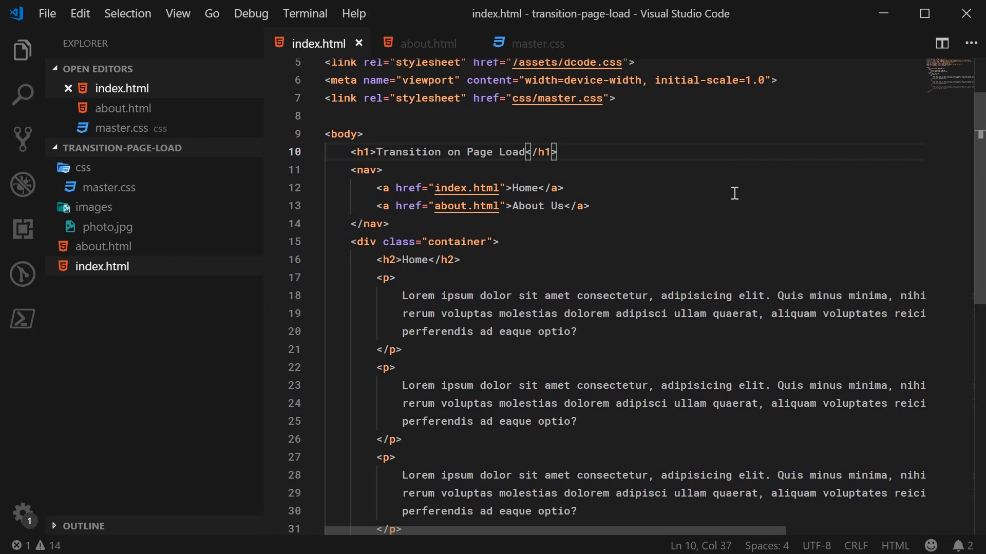
# Add a .container rule with 'animation: transitionIn 0.75s' to master.css
pyautogui.click(535, 42)
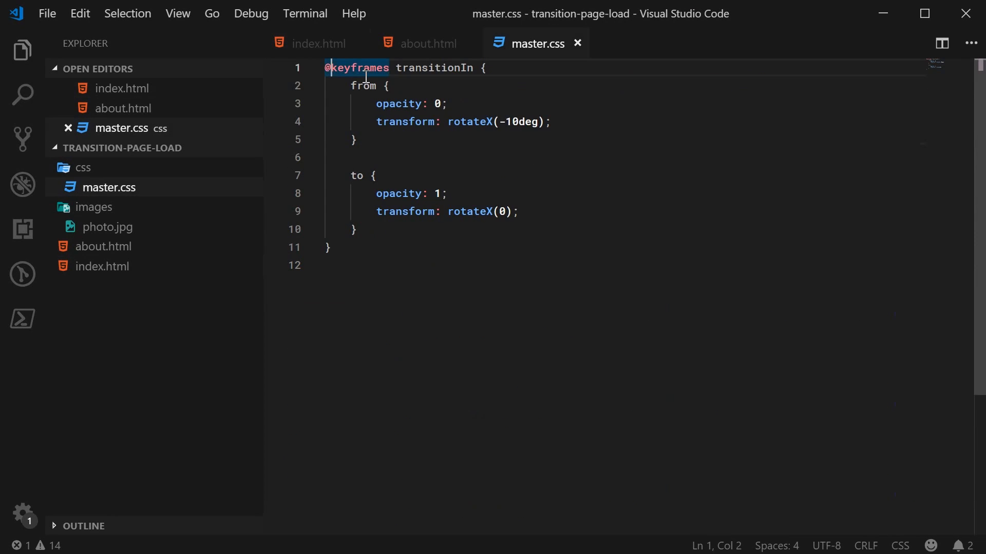
pyautogui.write('.container {')
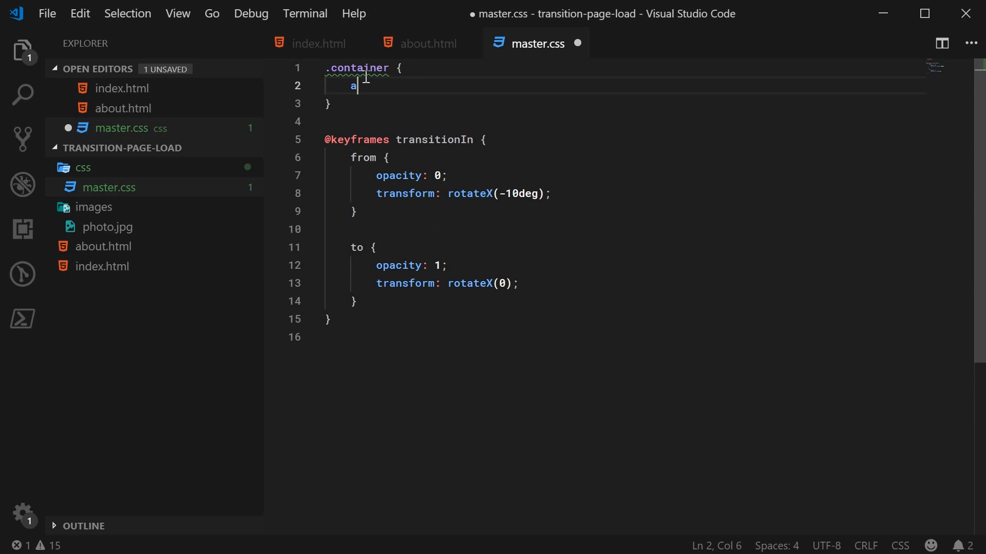
pyautogui.write('nimation:')
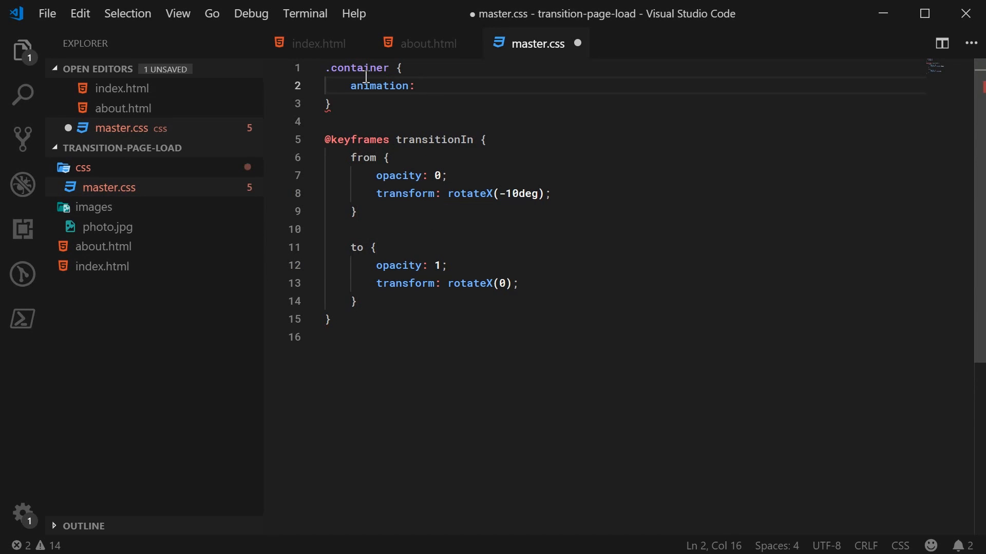
pyautogui.write('transitionI')
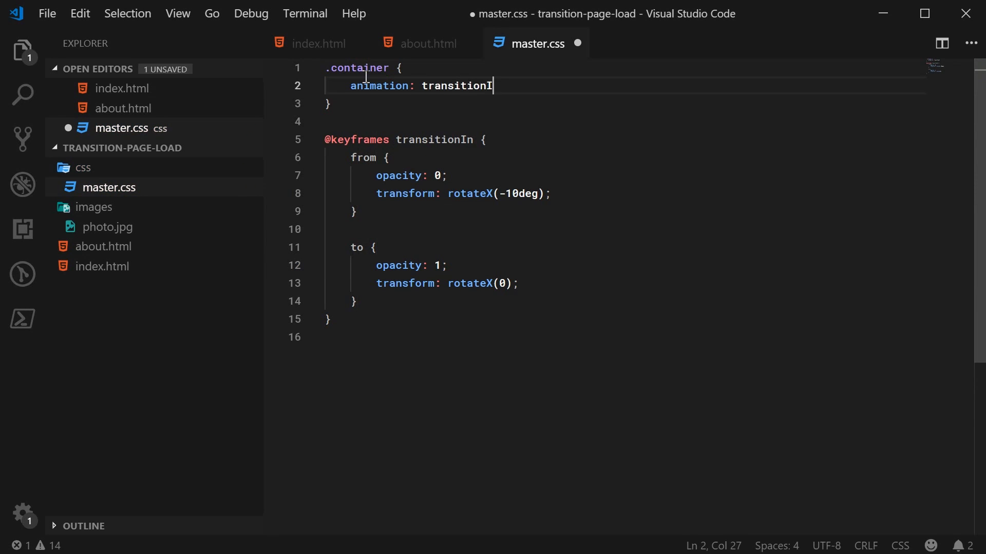
pyautogui.write('0.75')
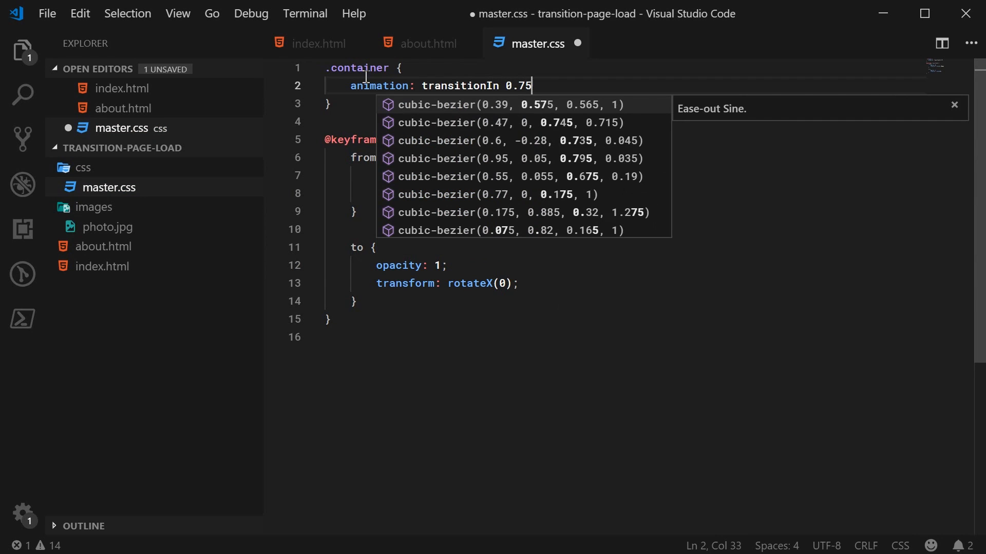
# Review index.html's container div, then return to master.css and select inside the keyframes
pyautogui.click(318, 43)
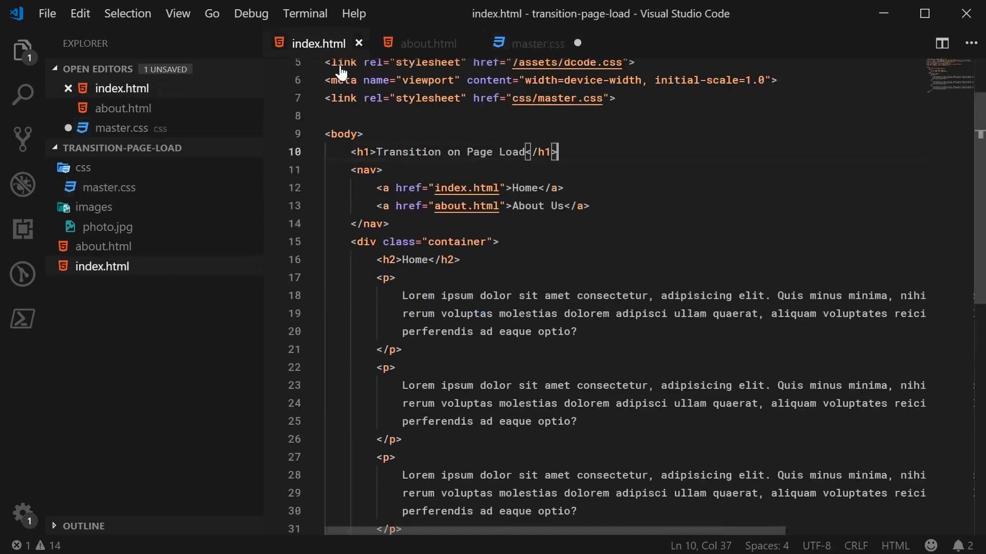
pyautogui.scroll(-3)
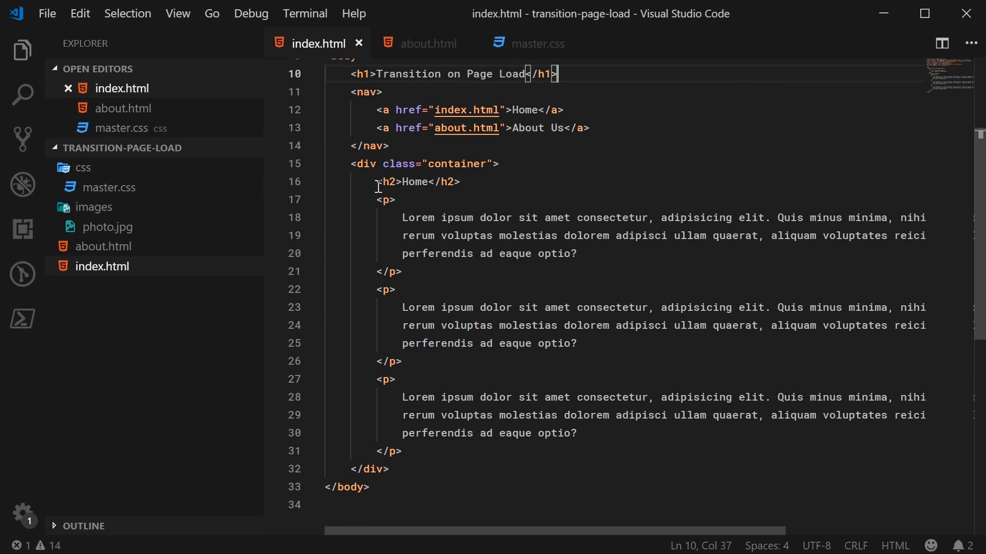
pyautogui.click(536, 43)
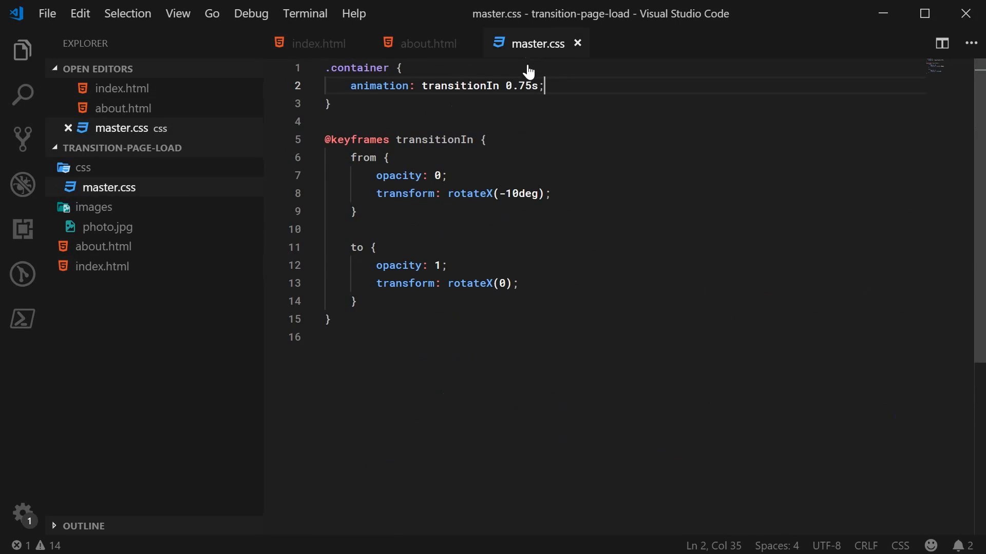
pyautogui.moveTo(550, 86)
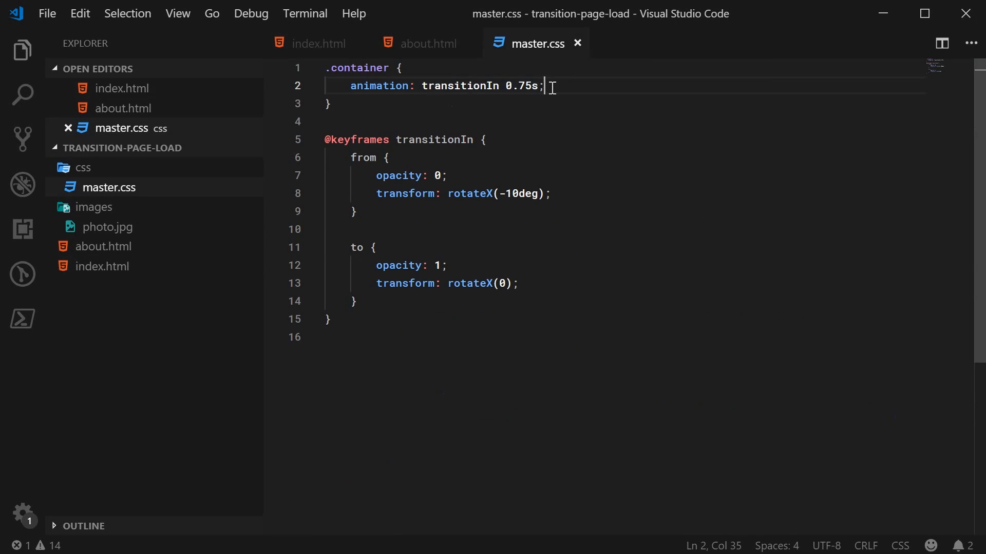
pyautogui.moveTo(362, 205)
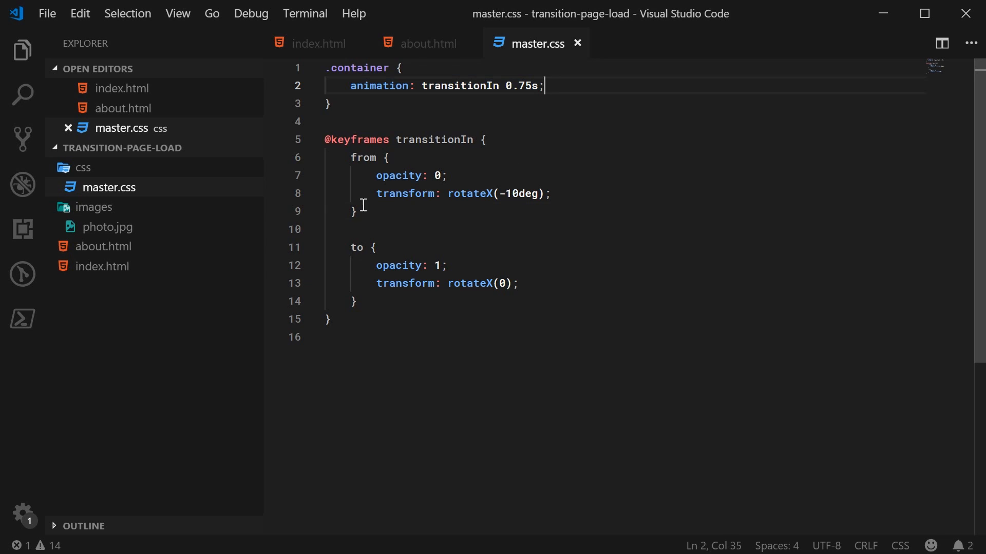
pyautogui.click(358, 301)
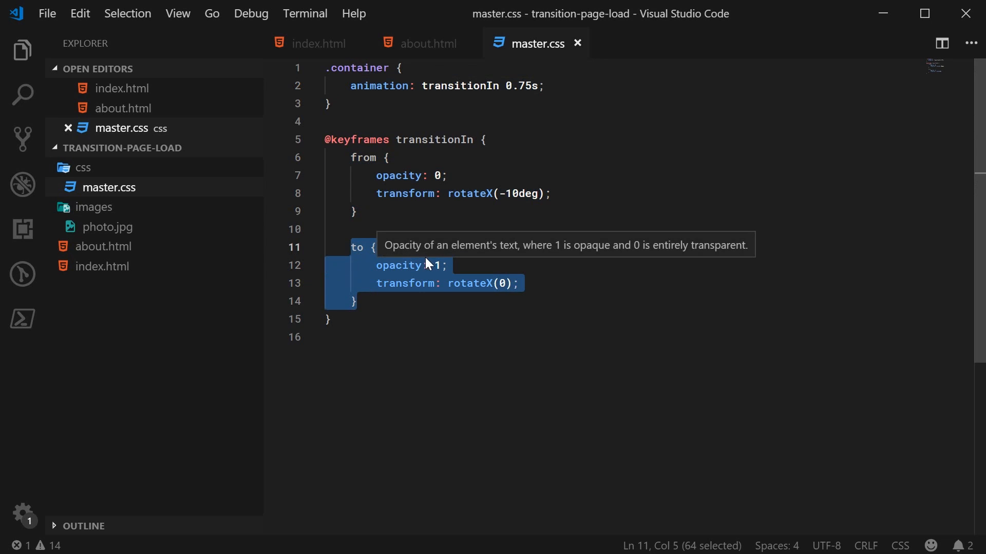
pyautogui.click(446, 176)
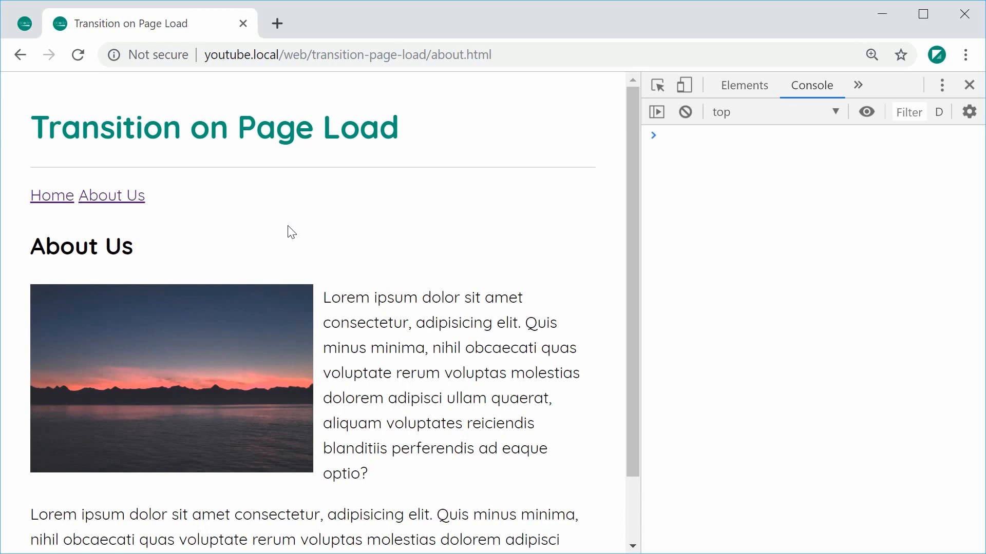
pyautogui.moveTo(308, 260)
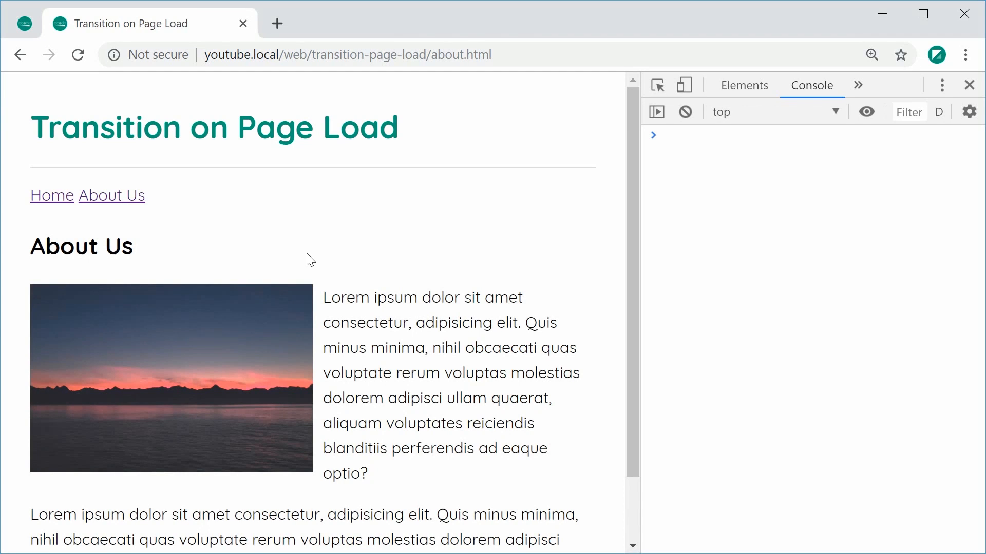
# Navigate from About Us to the Home page to watch the transitionIn animation
pyautogui.click(52, 195)
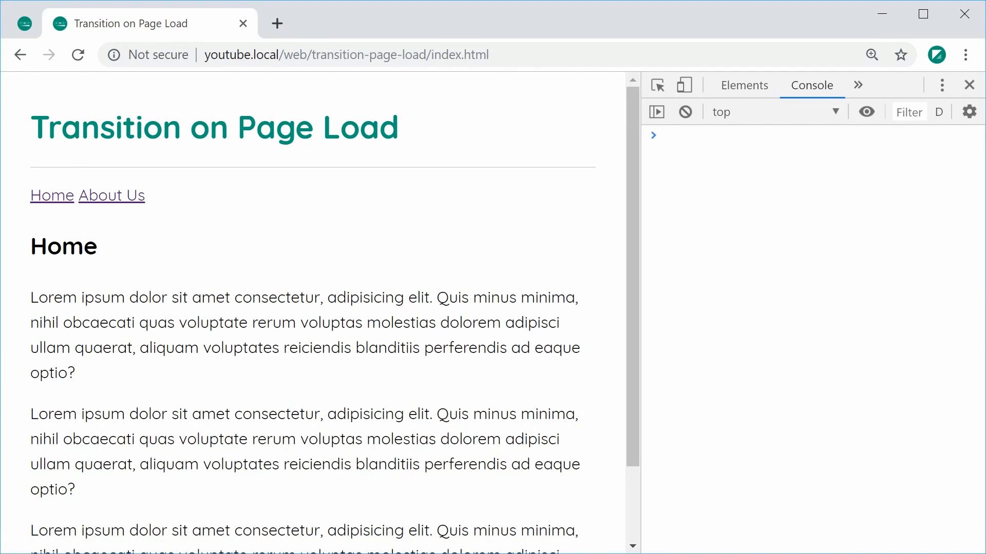
pyautogui.moveTo(462, 140)
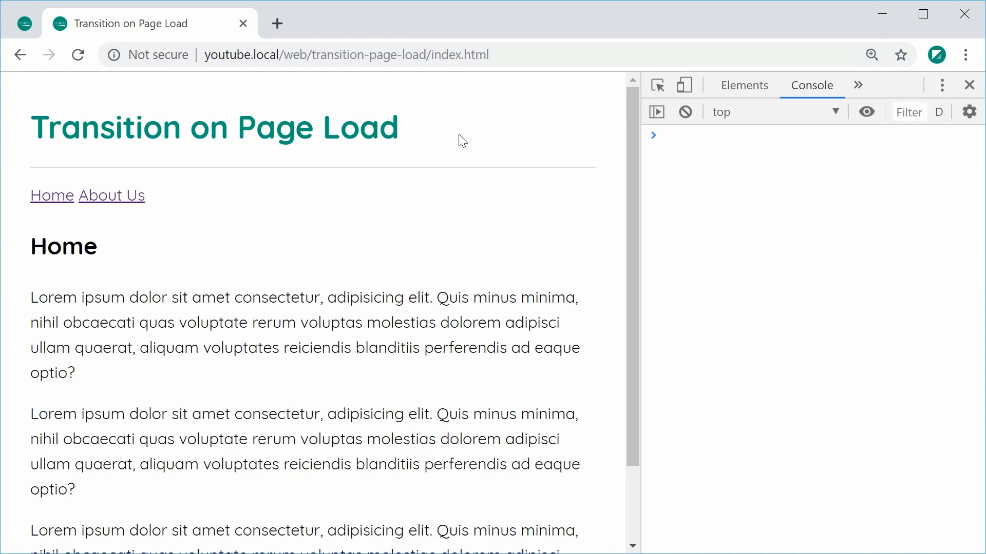
pyautogui.moveTo(441, 221)
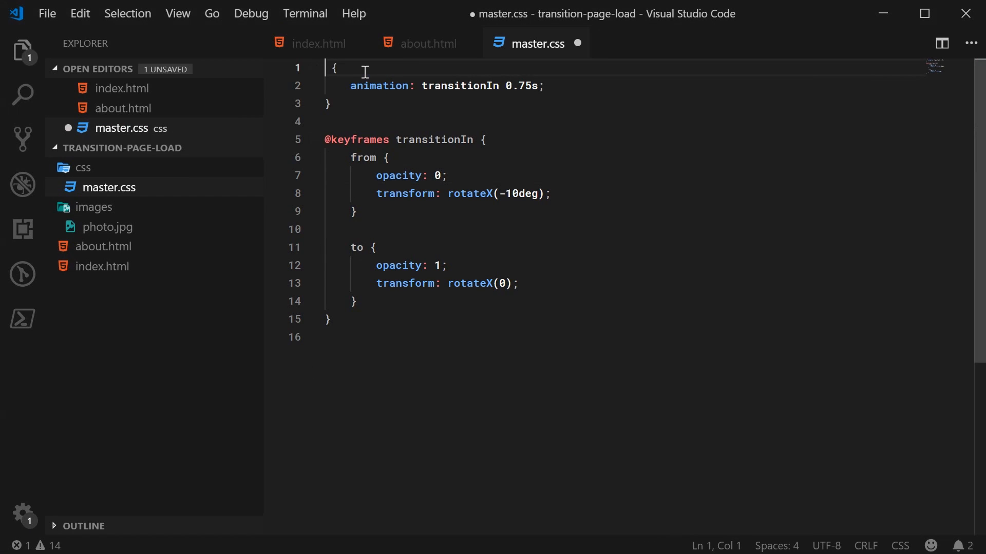
# Change the animation rule's selector from .container to body
pyautogui.write('body')
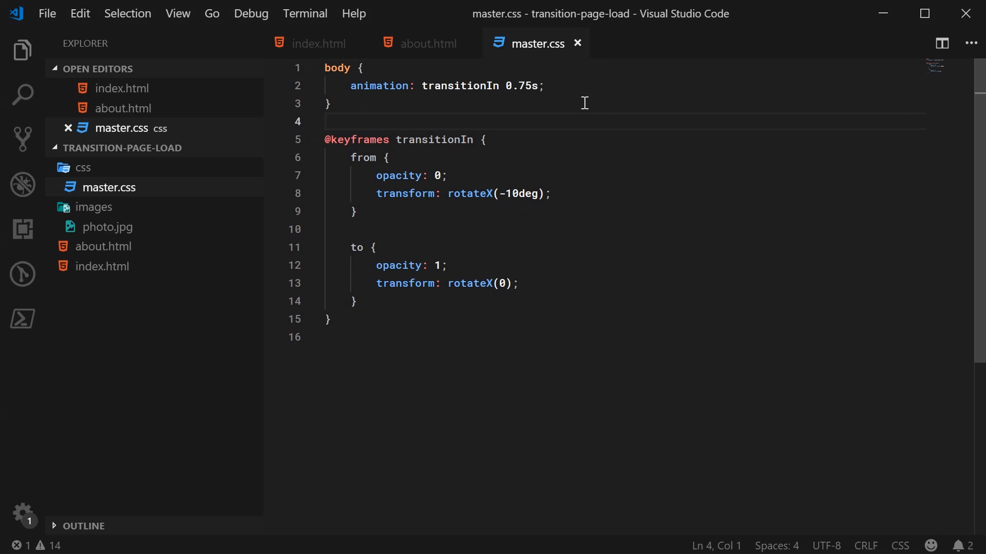
pyautogui.moveTo(601, 92)
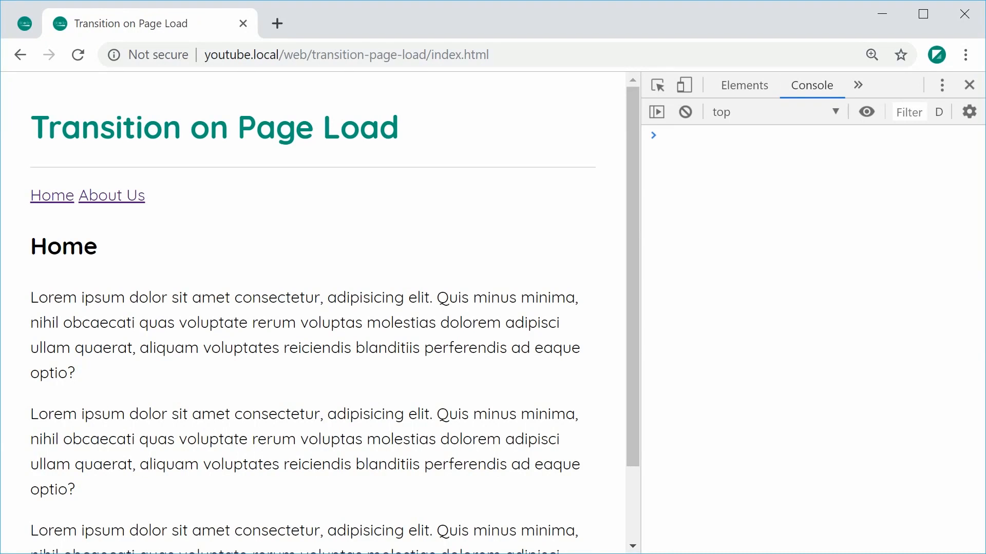
pyautogui.moveTo(314, 240)
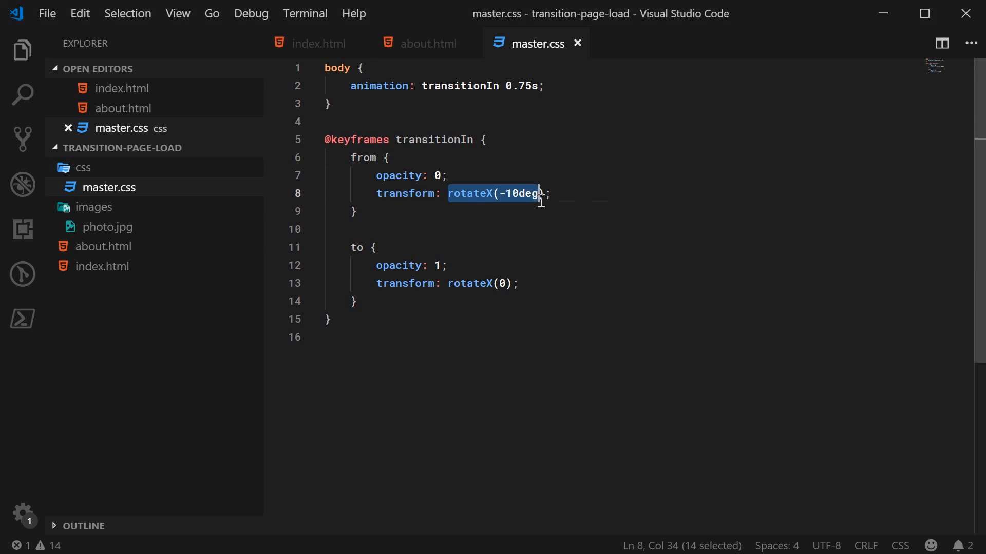
# Swap rotateX(-10deg) for translateY(-10px) in from and rotateX(0) for translateY(0) in to
pyautogui.write('transl')
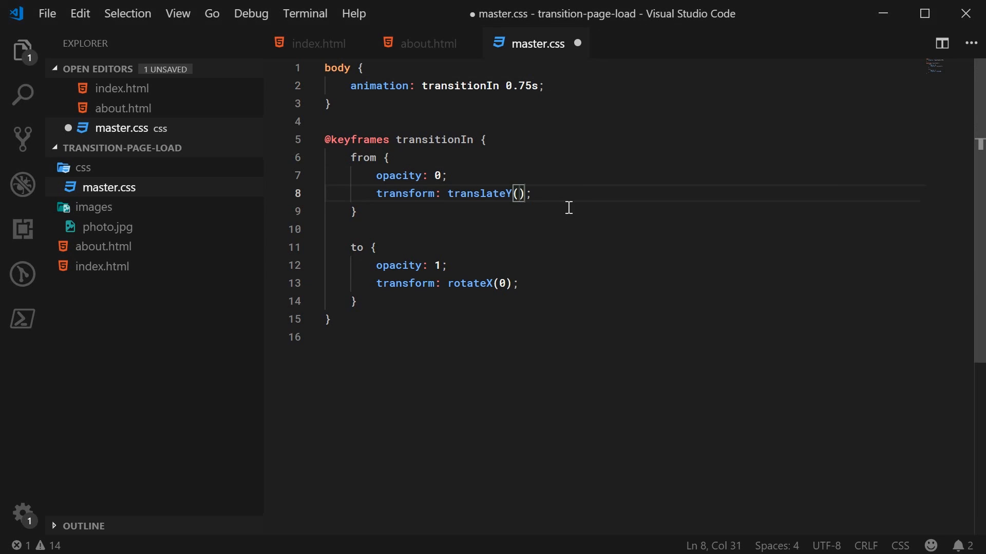
pyautogui.write('-10px')
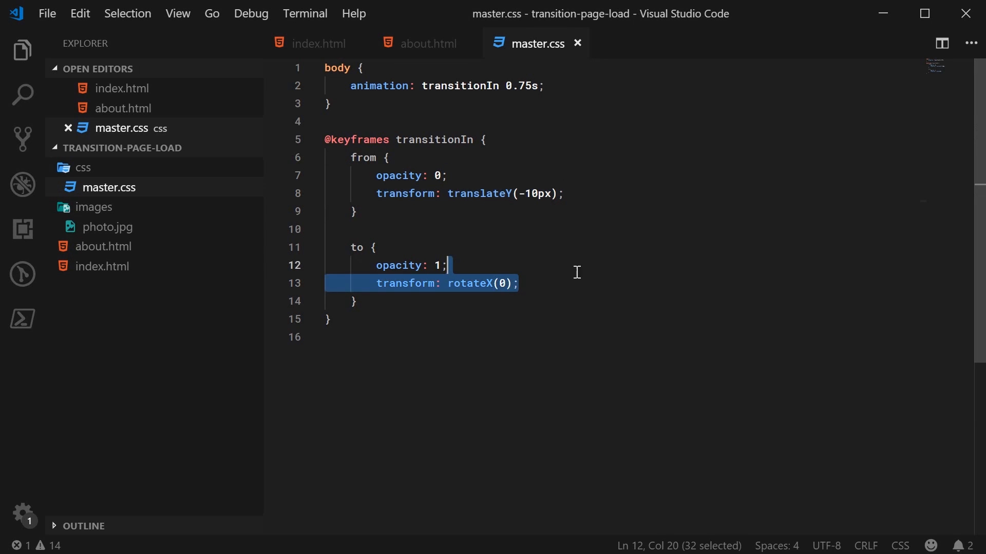
pyautogui.write('translateY(')
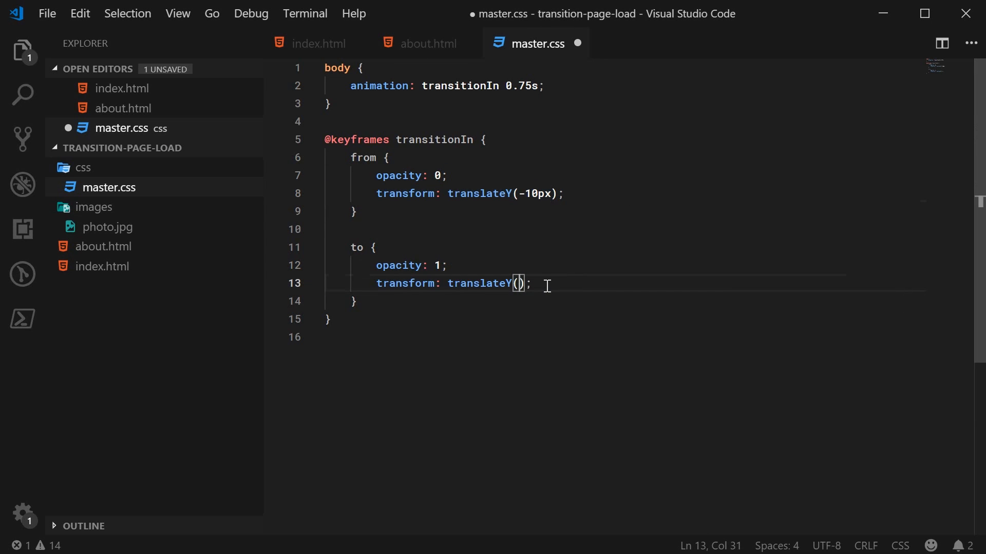
pyautogui.write('0')
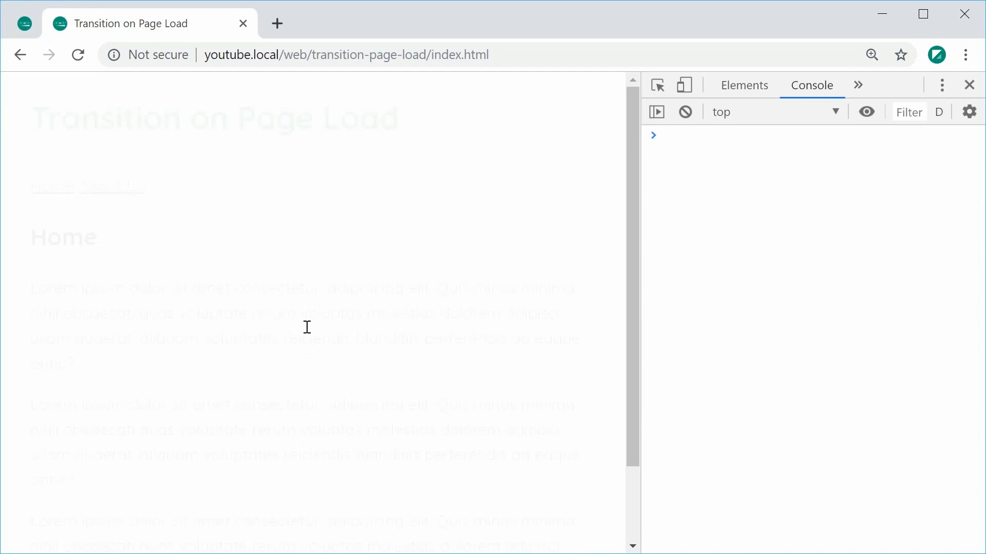
pyautogui.click(111, 196)
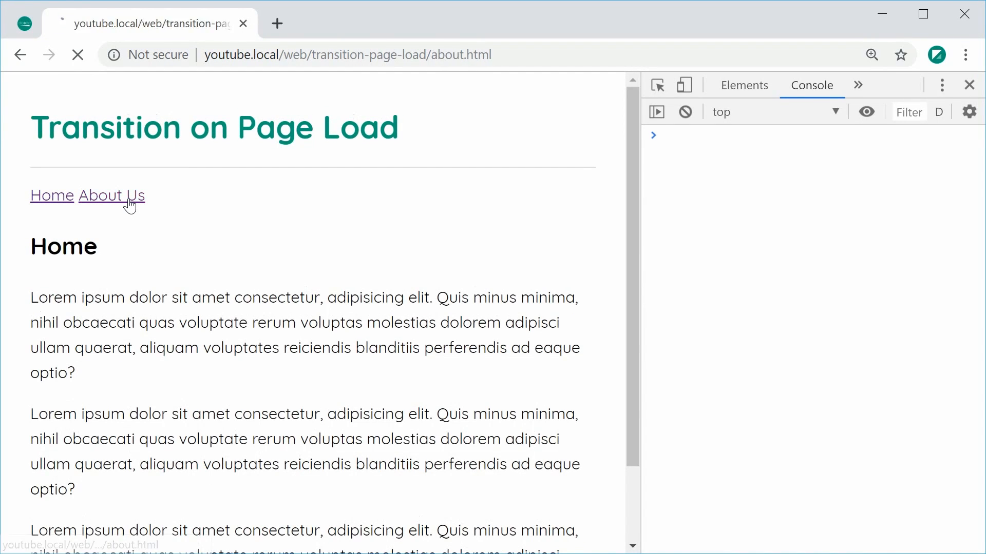
pyautogui.click(112, 195)
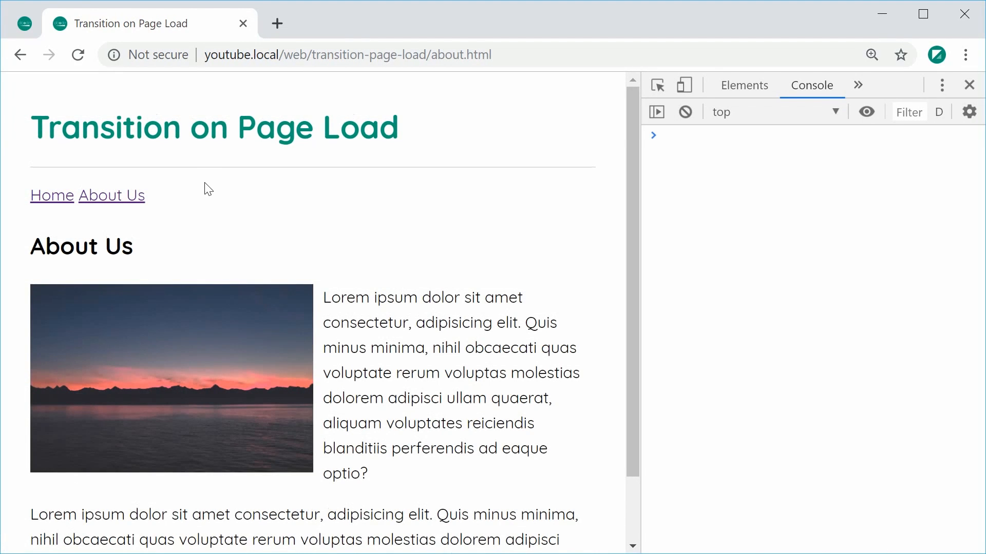
pyautogui.moveTo(263, 166)
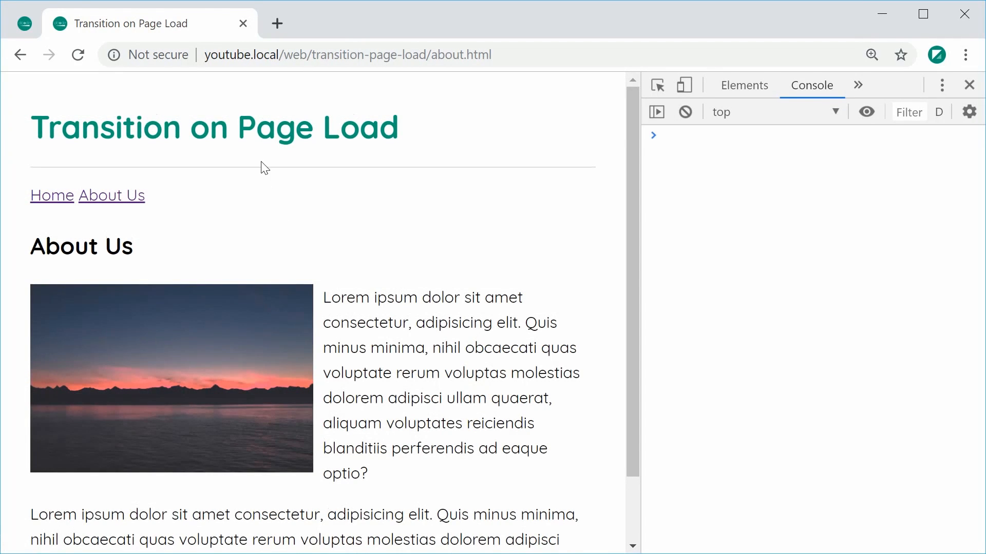
pyautogui.click(52, 196)
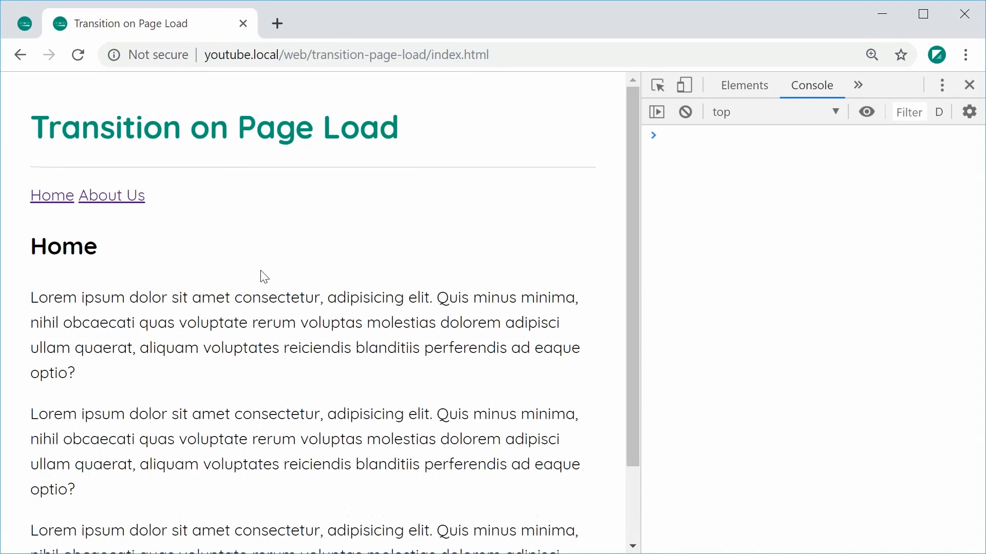